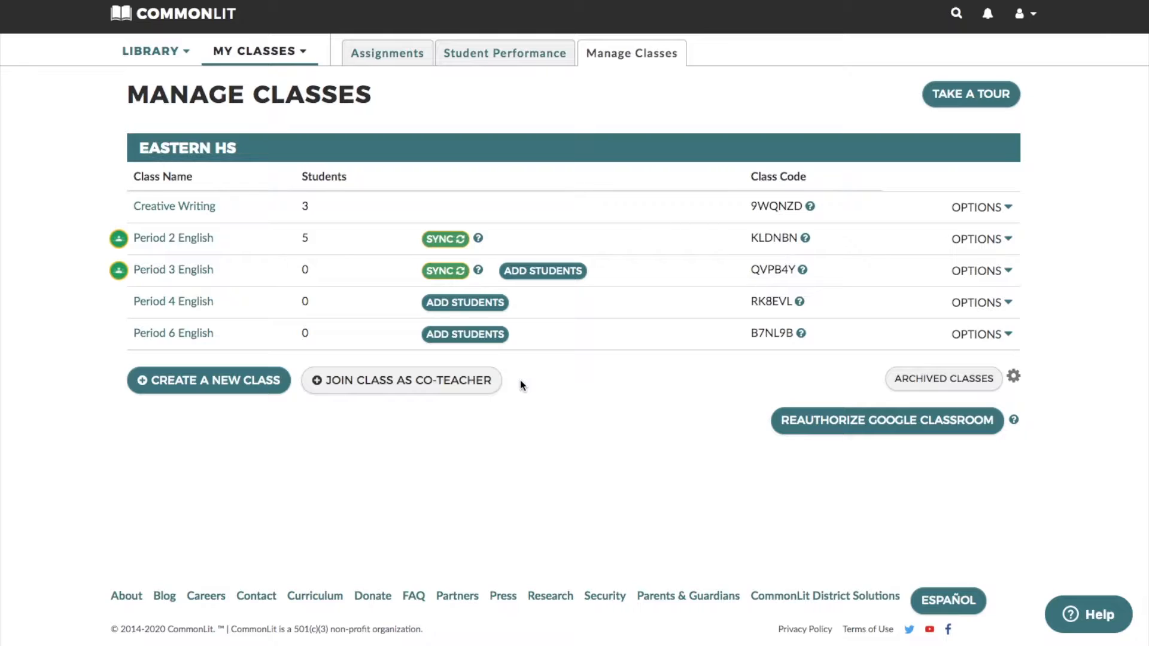
pyautogui.moveTo(398, 206)
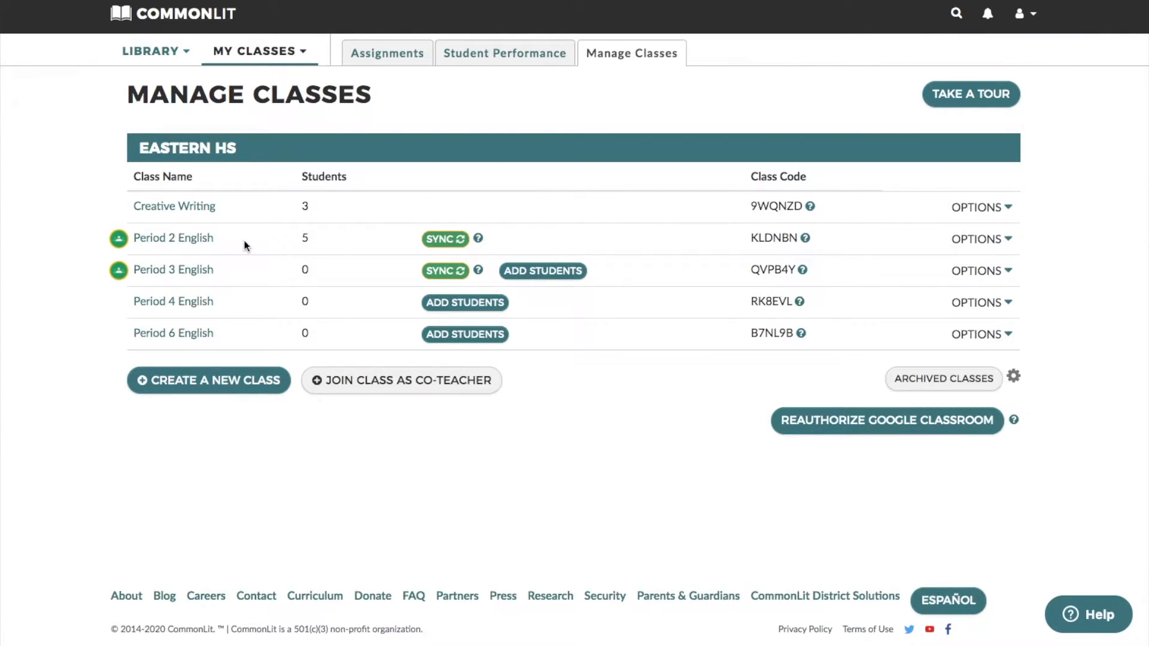
pyautogui.moveTo(737, 247)
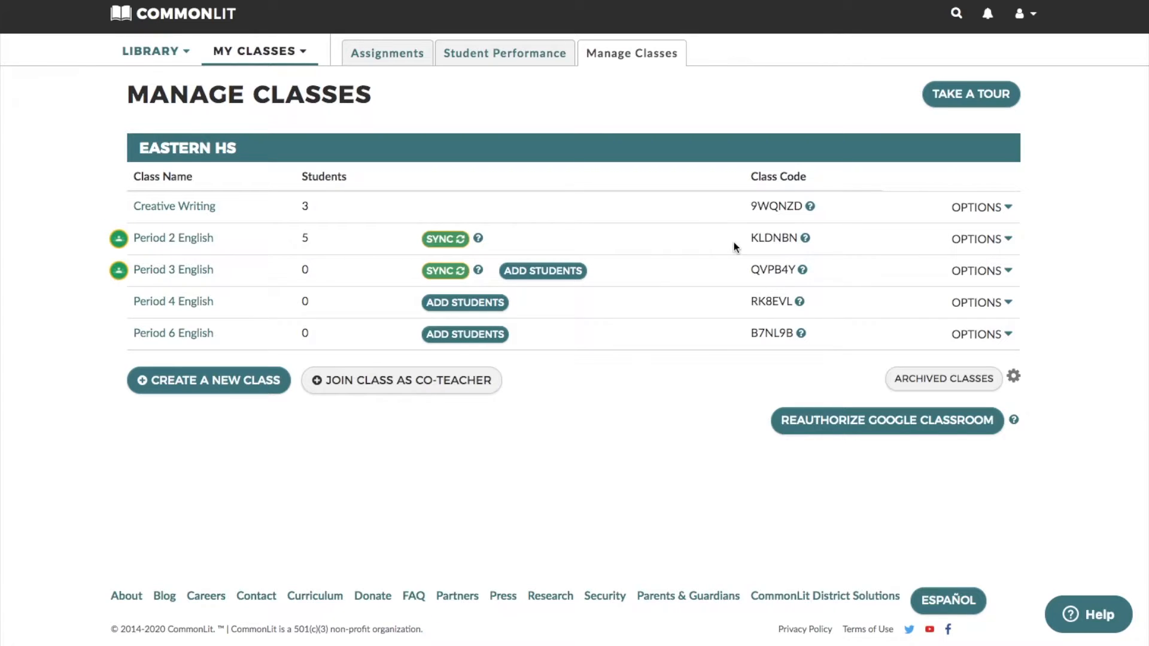
pyautogui.moveTo(440, 238)
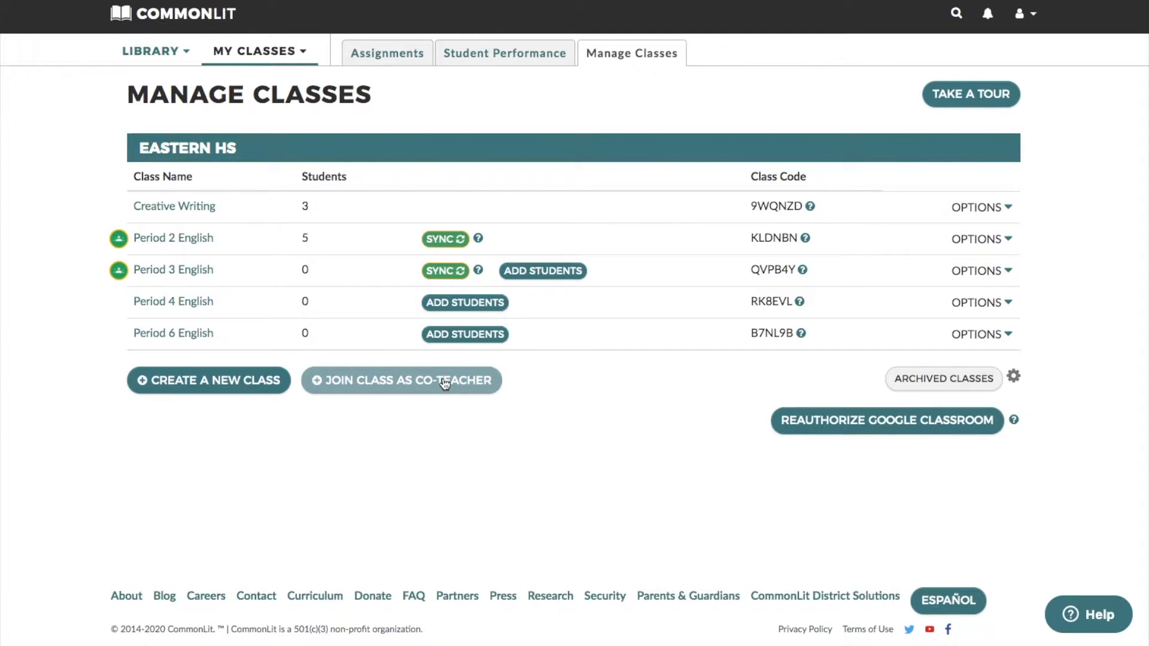
pyautogui.click(402, 379)
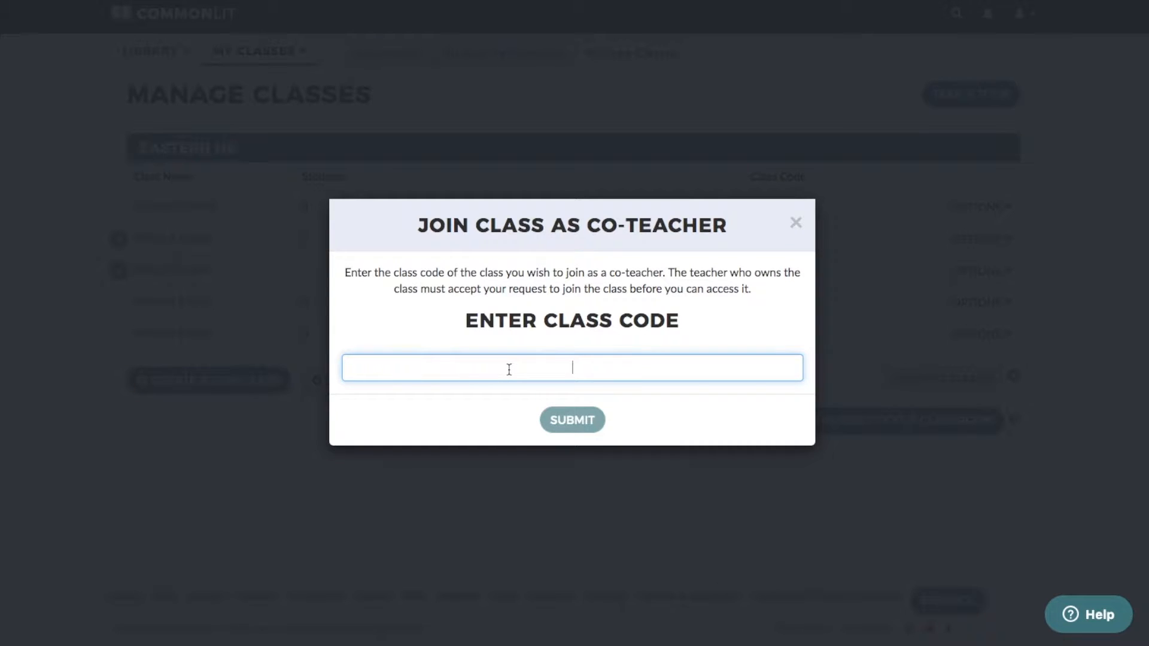
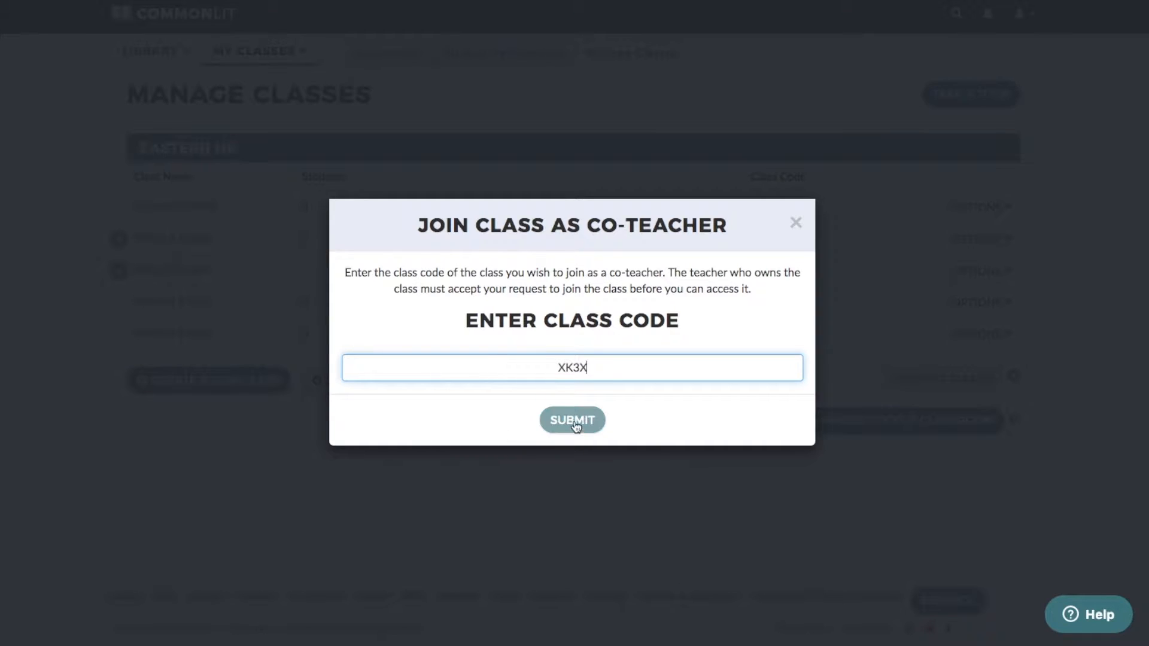
pyautogui.click(571, 420)
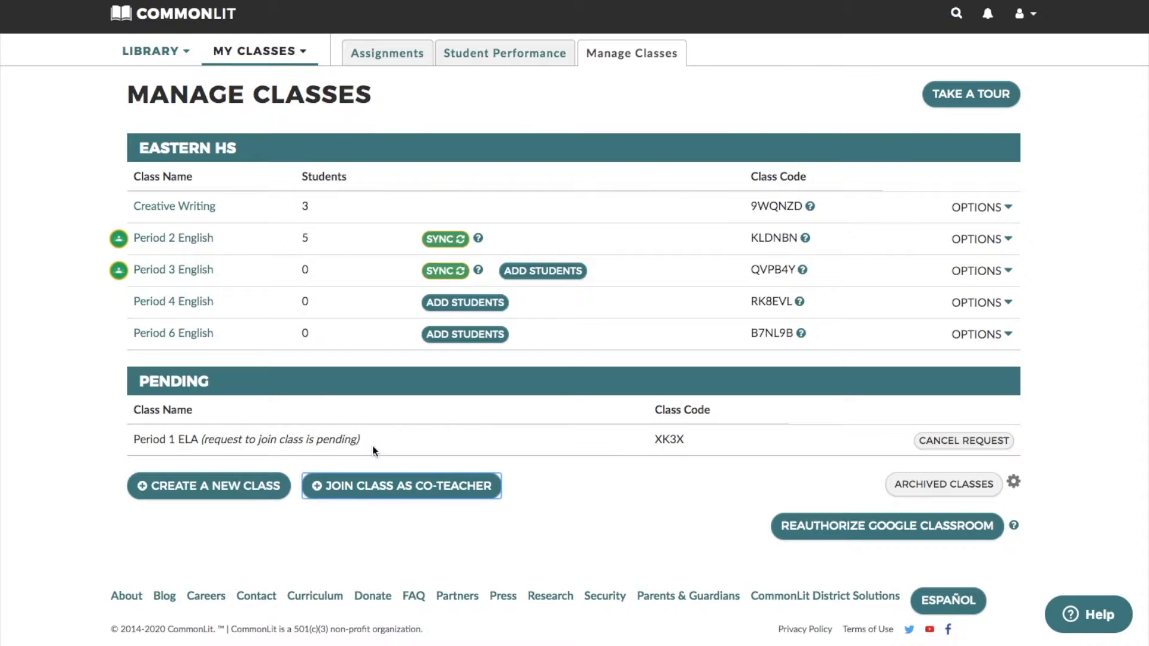
# - Invite Felicia as a co-teacher on the Creative Writing class
pyautogui.click(977, 206)
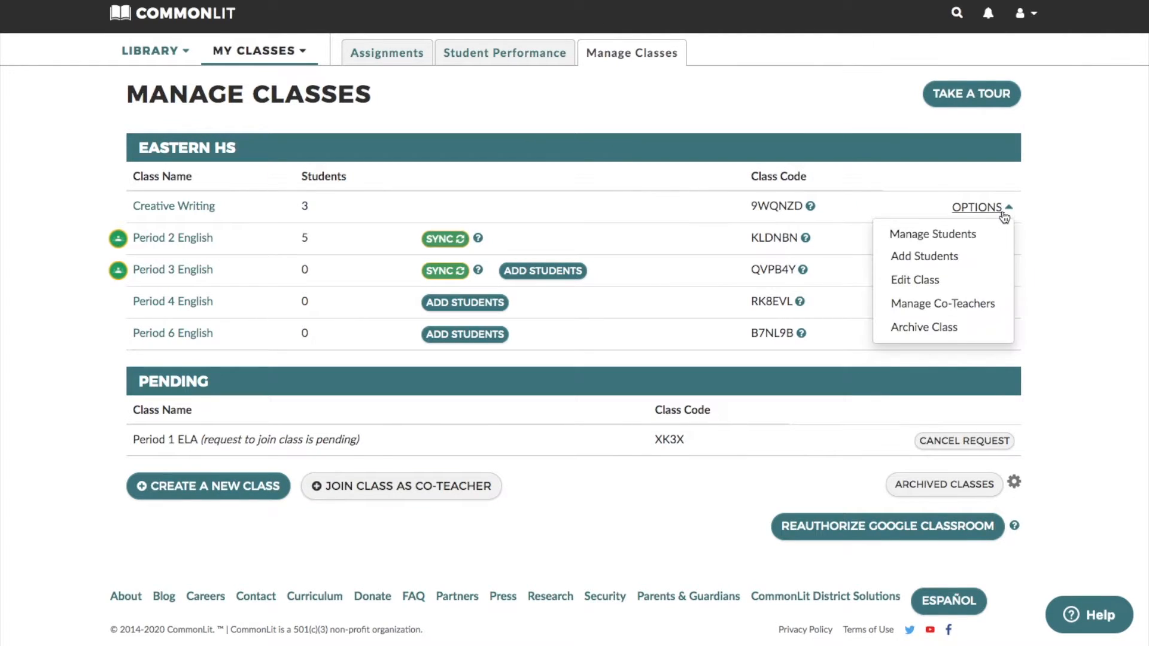
pyautogui.moveTo(942, 303)
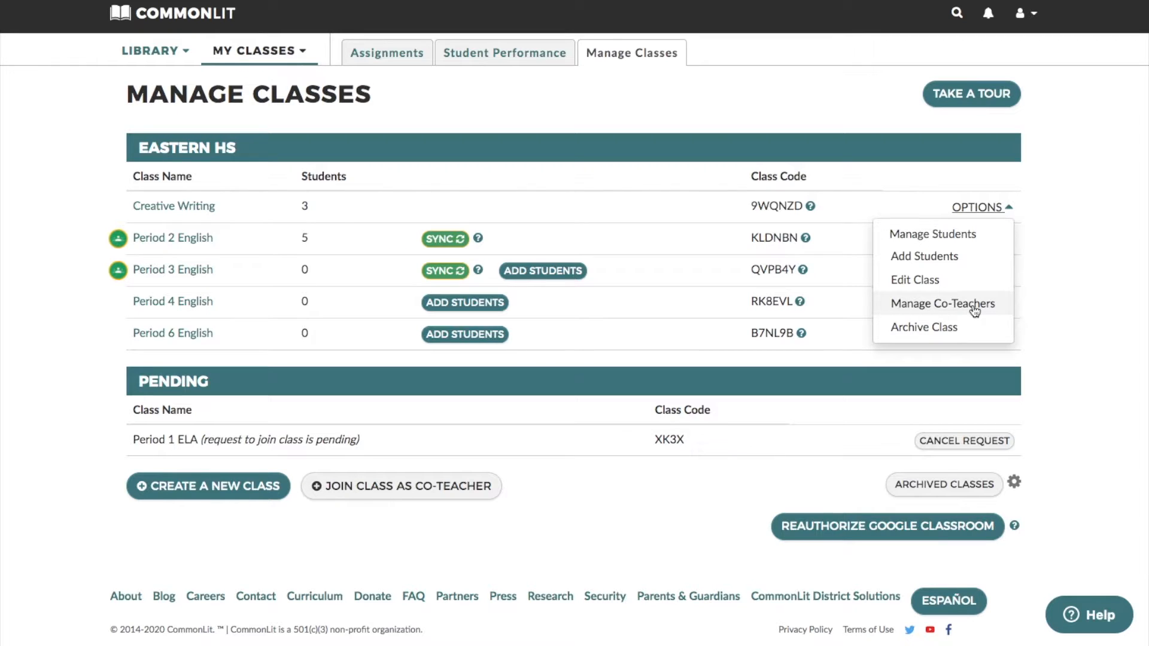
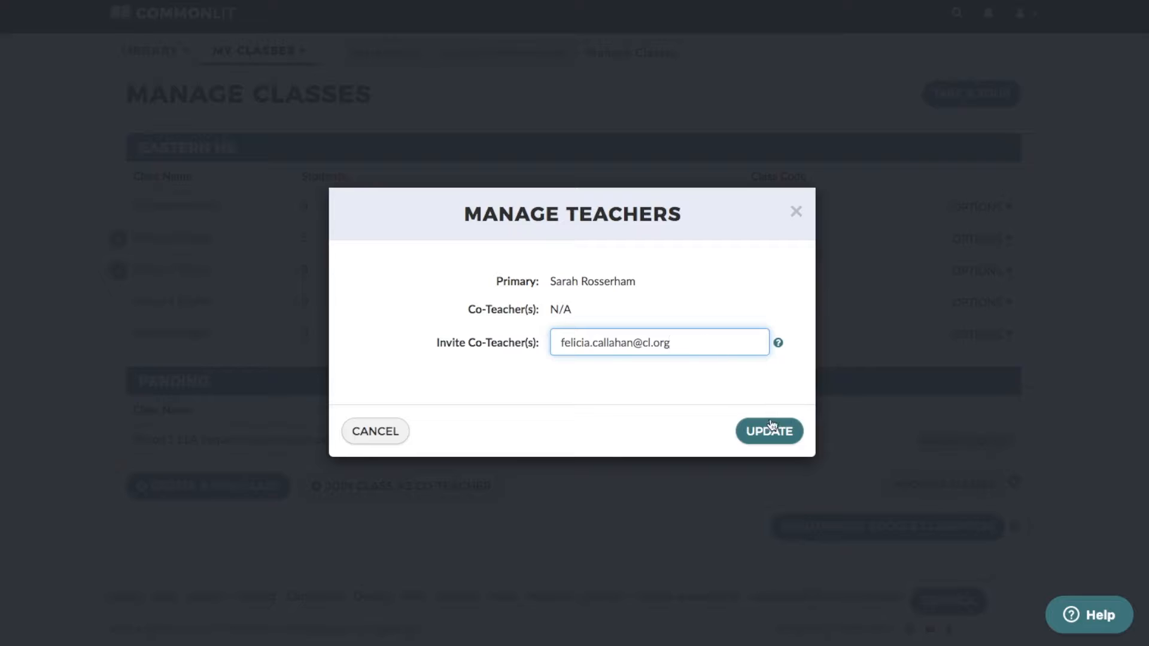
pyautogui.click(768, 431)
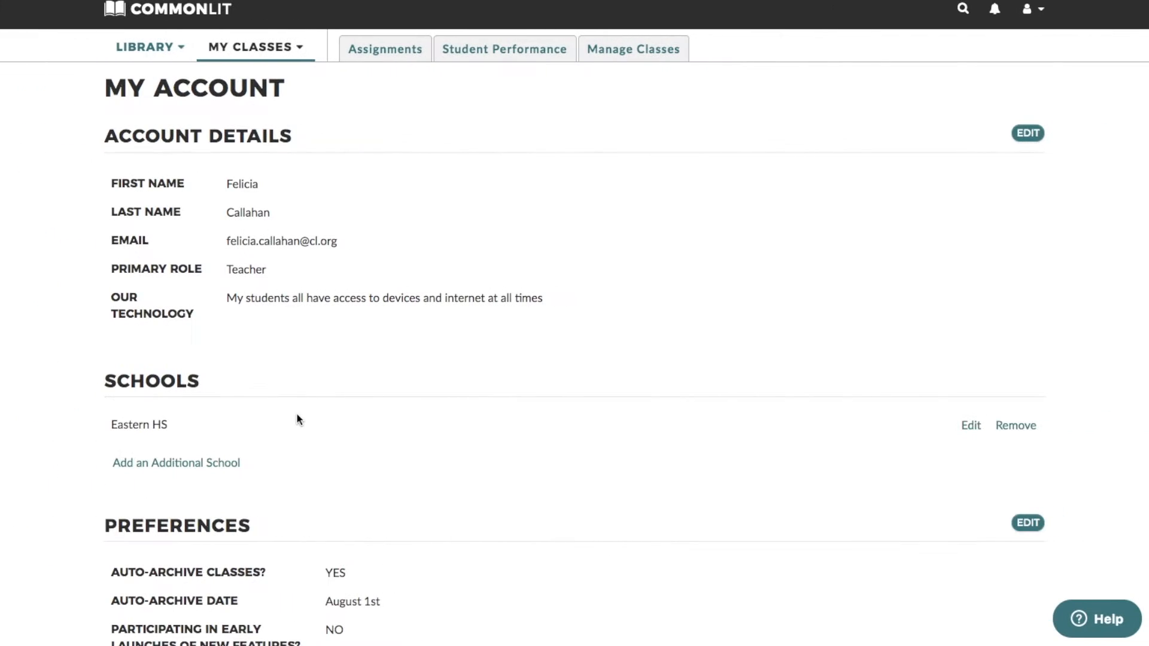
pyautogui.moveTo(250, 386)
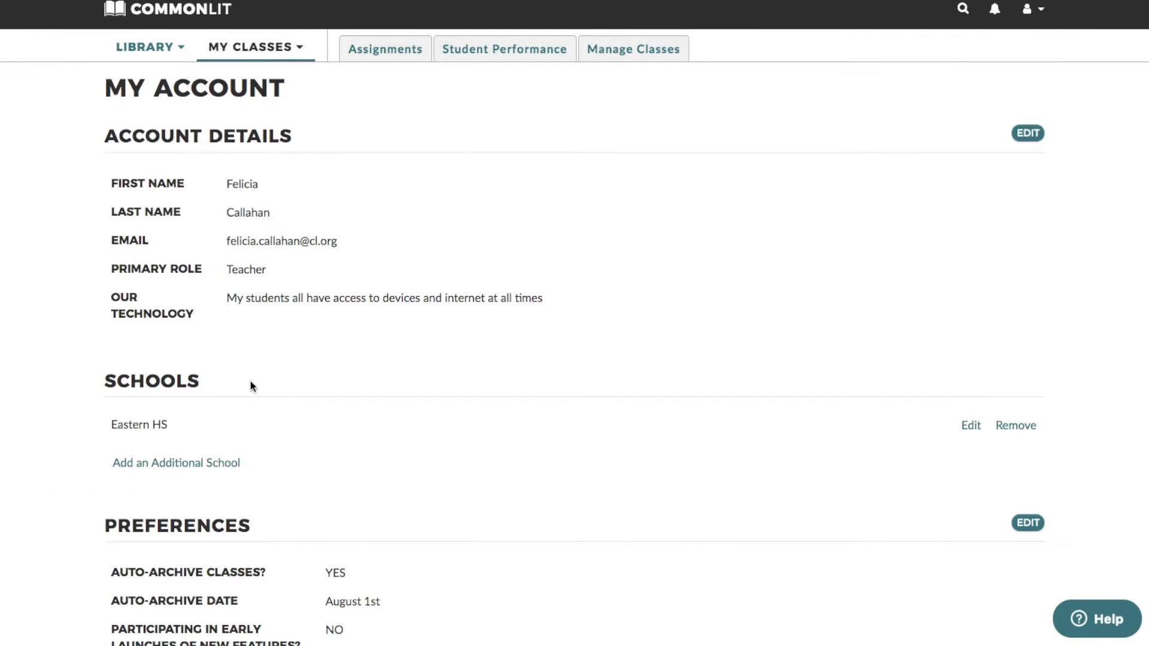
pyautogui.moveTo(237, 380)
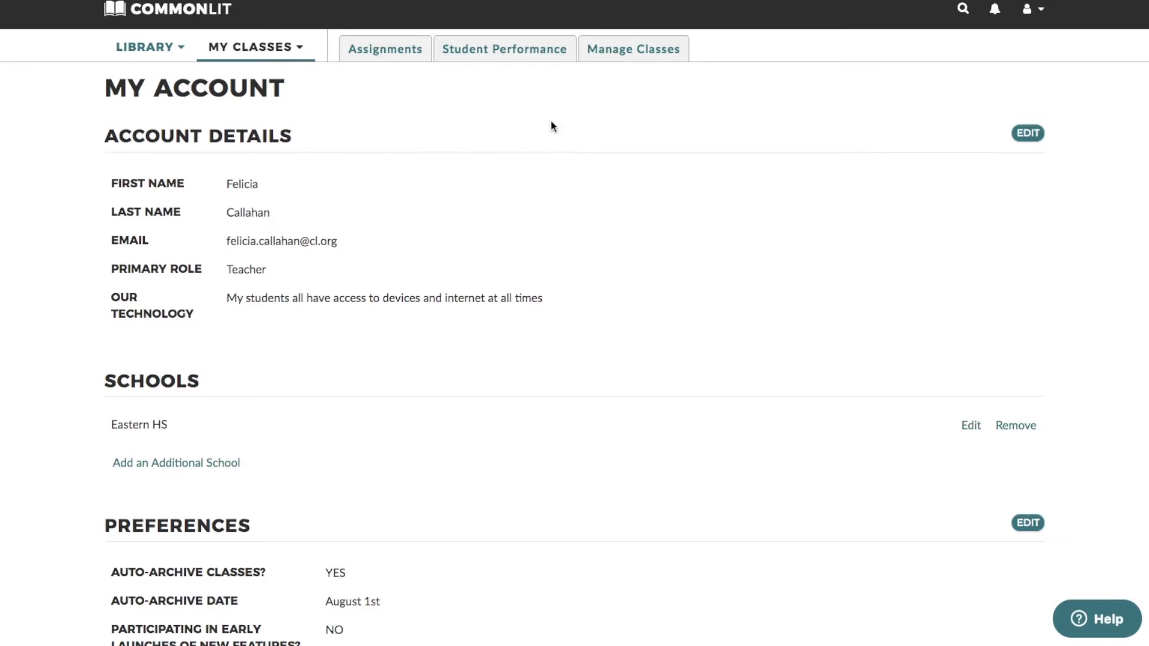
pyautogui.click(633, 48)
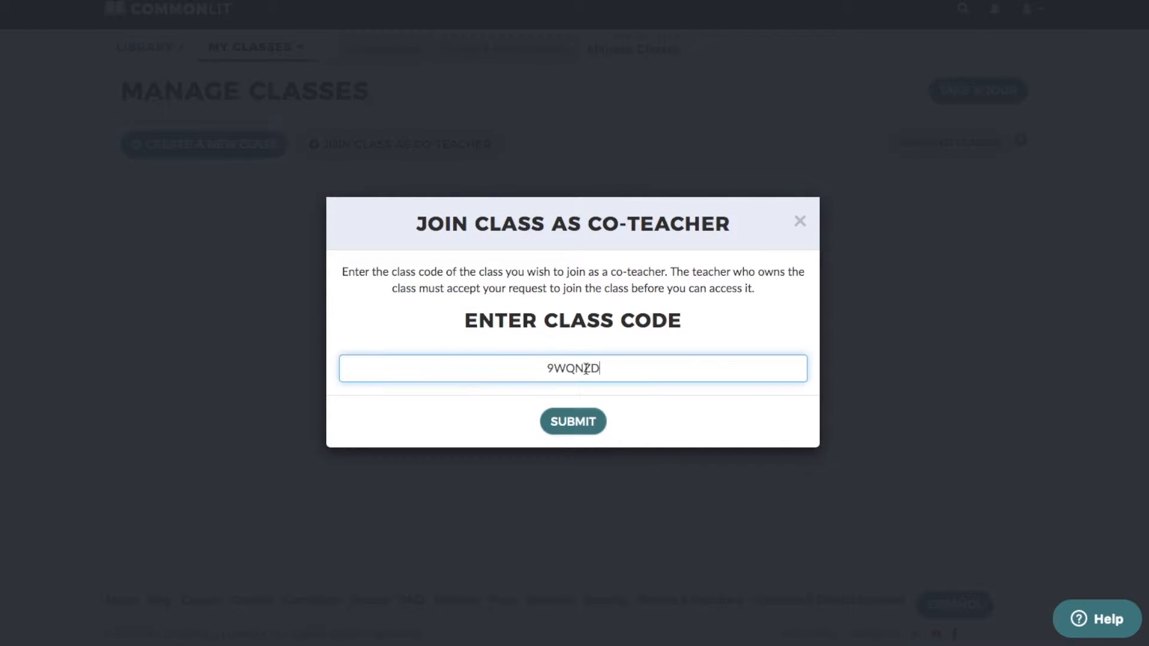
pyautogui.click(573, 421)
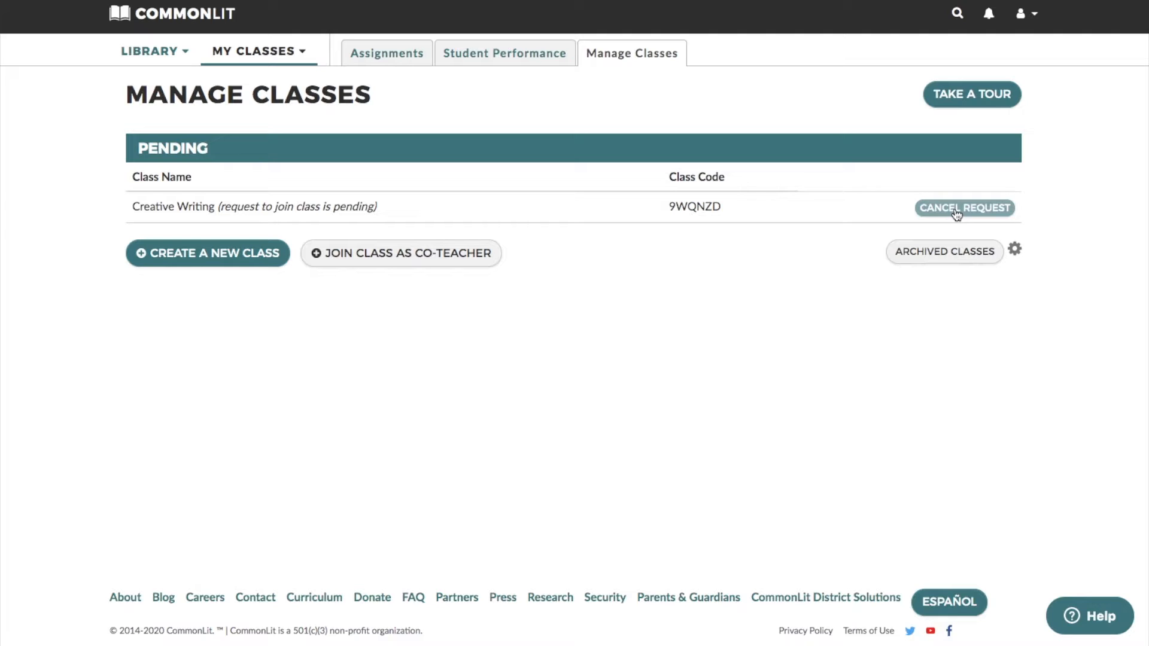
pyautogui.click(387, 53)
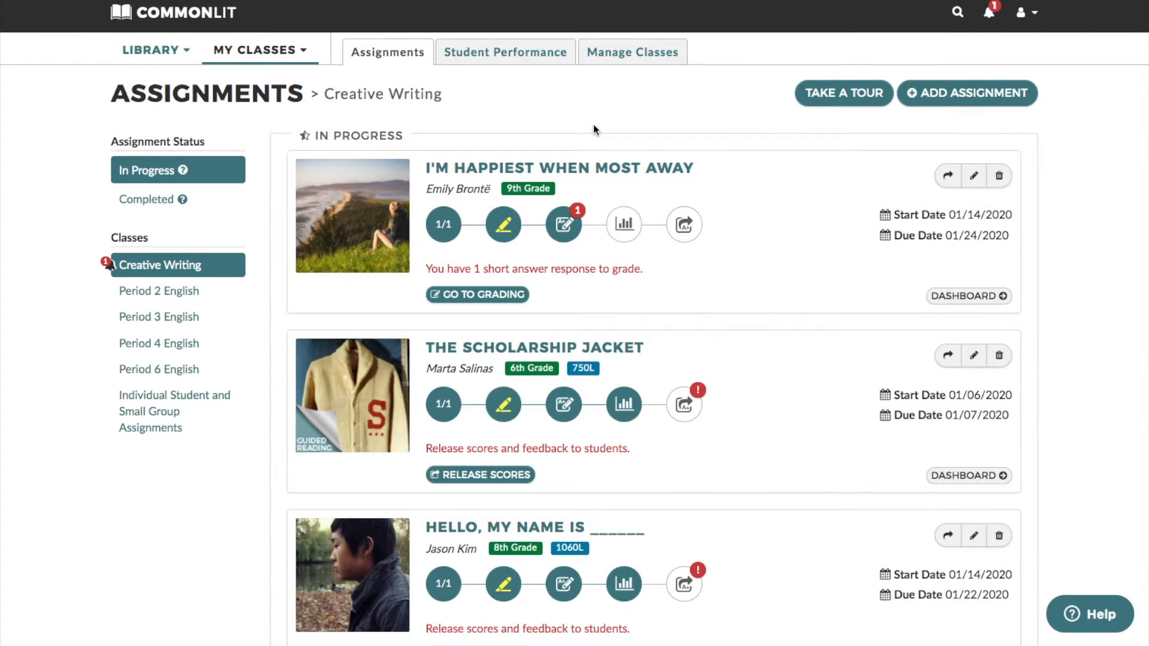
pyautogui.click(988, 13)
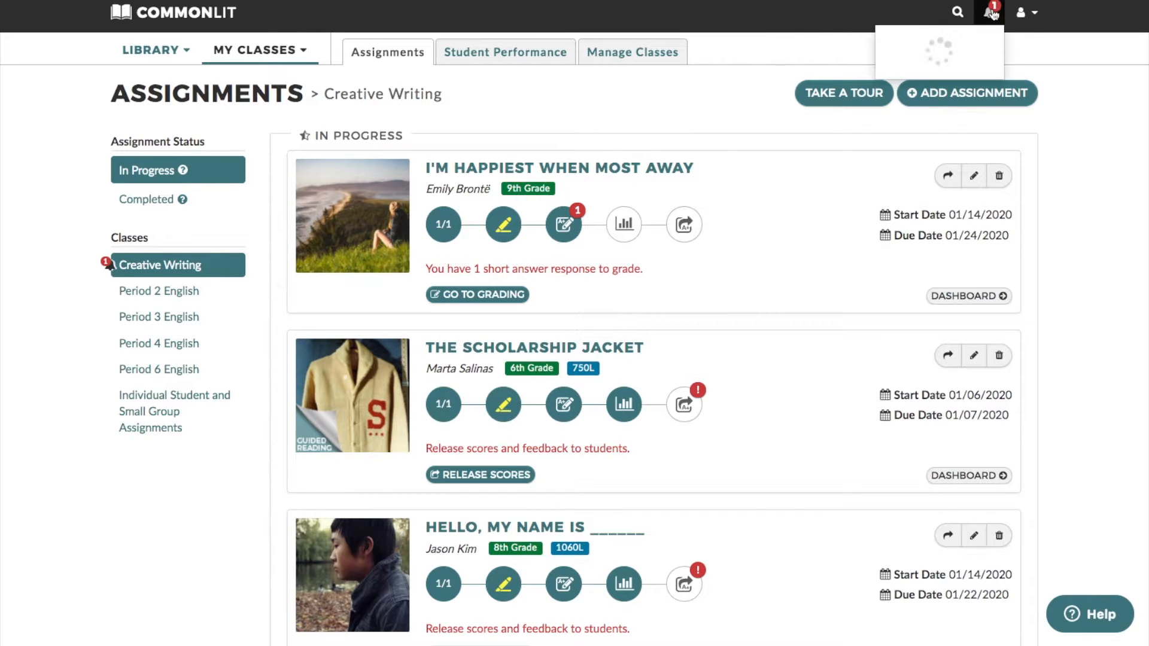
pyautogui.click(988, 12)
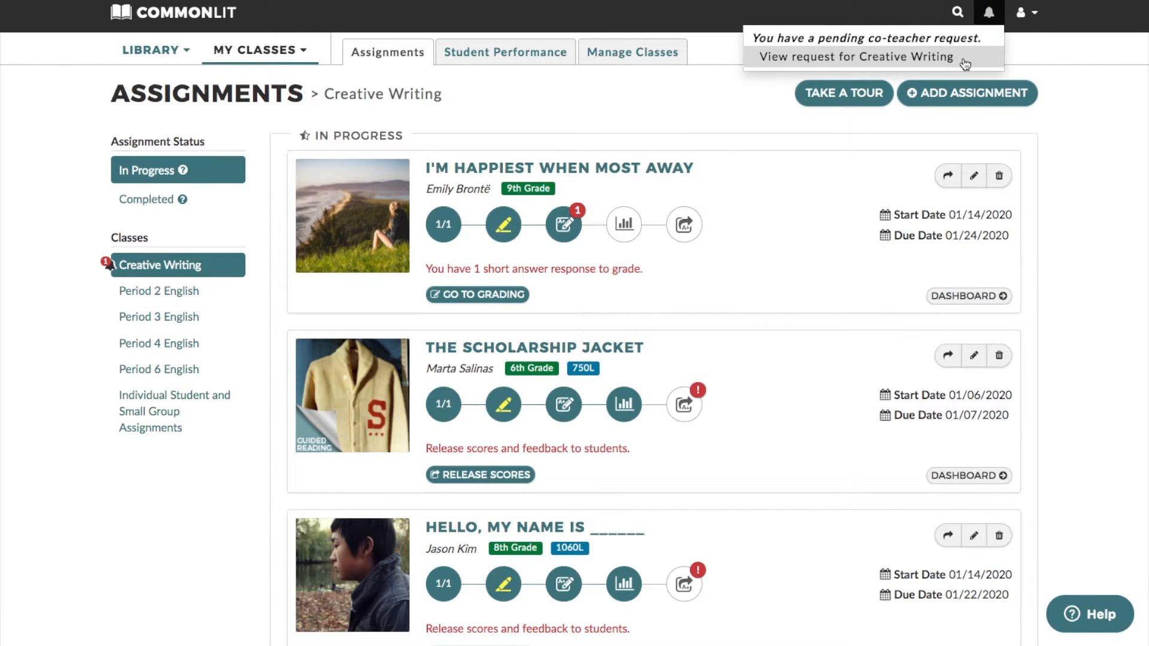
pyautogui.click(854, 56)
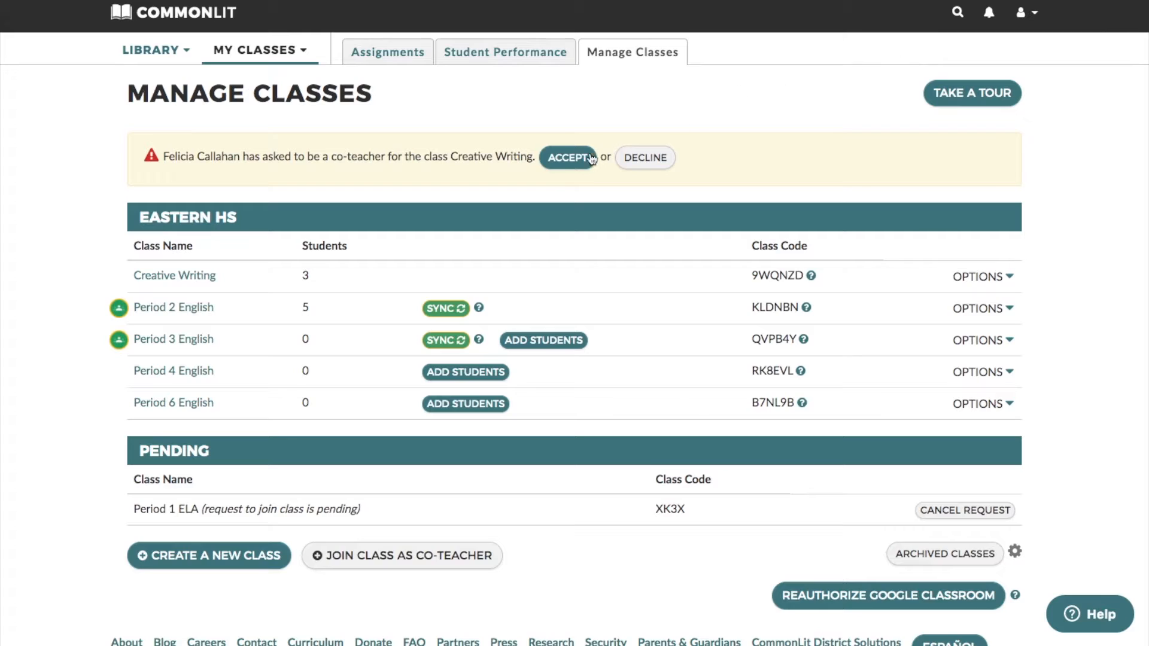
pyautogui.click(569, 157)
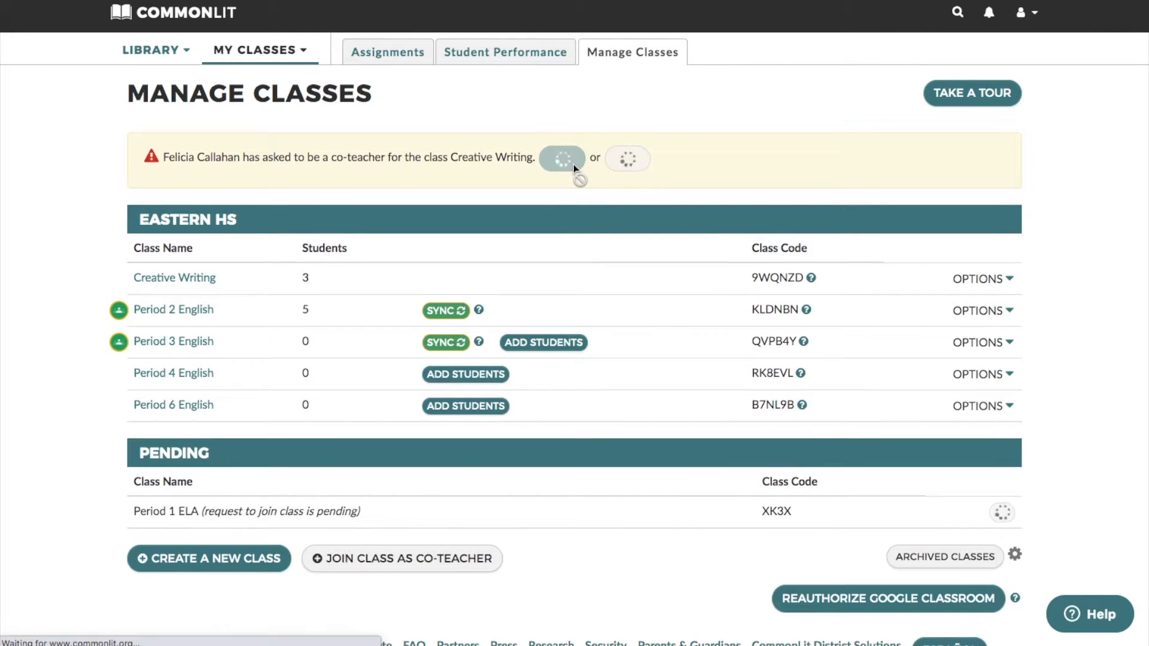
pyautogui.click(562, 158)
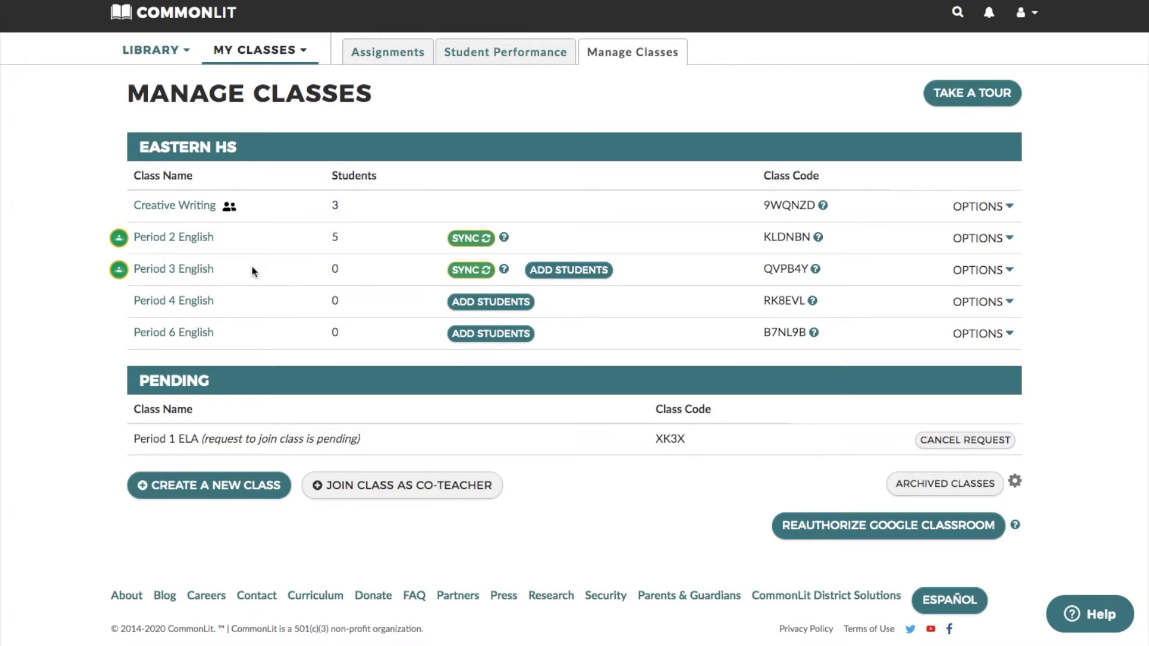
pyautogui.moveTo(470, 269)
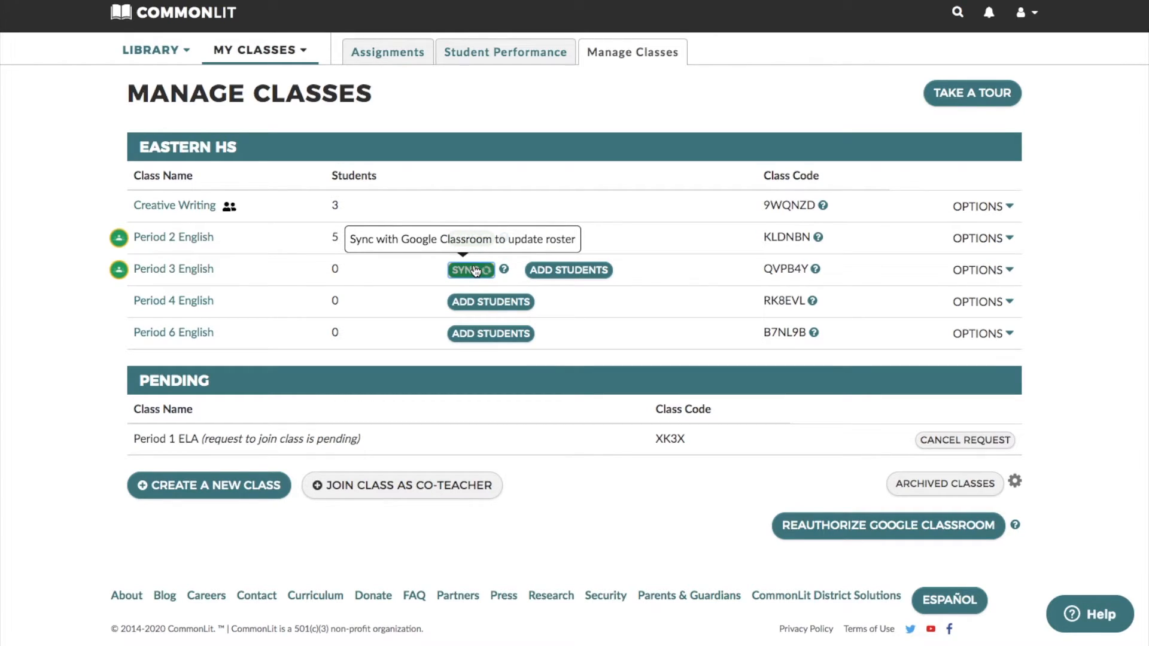
# - Sync the Period 3 English roster from Google Classroom to pull in its co-teachers
pyautogui.click(469, 270)
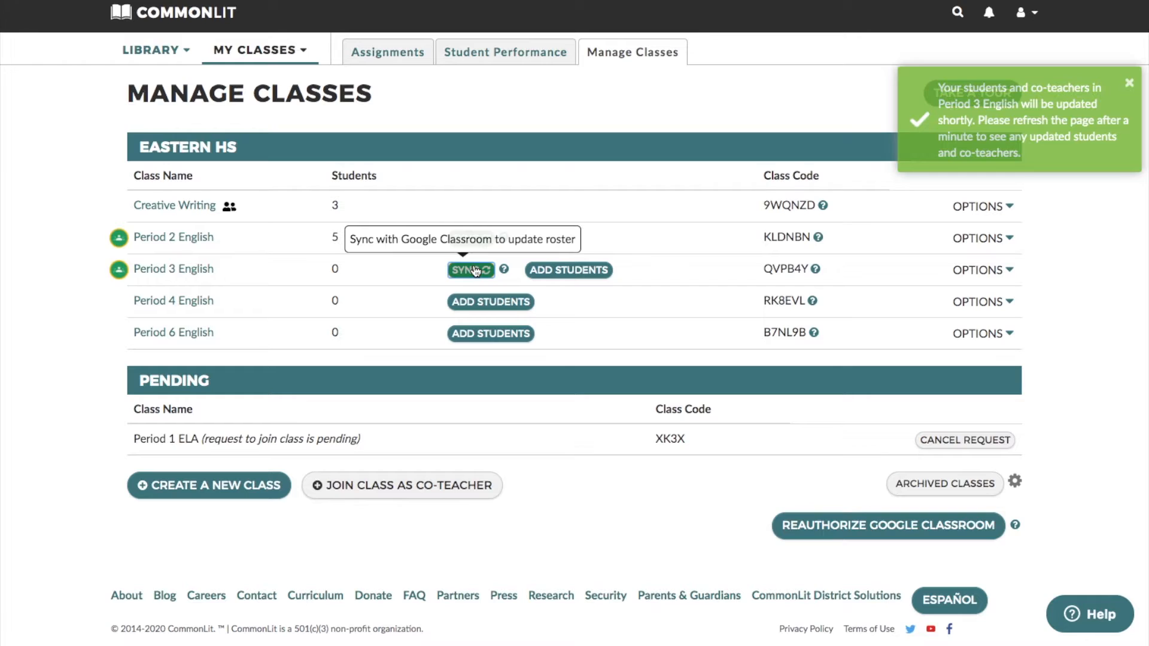
pyautogui.click(1129, 82)
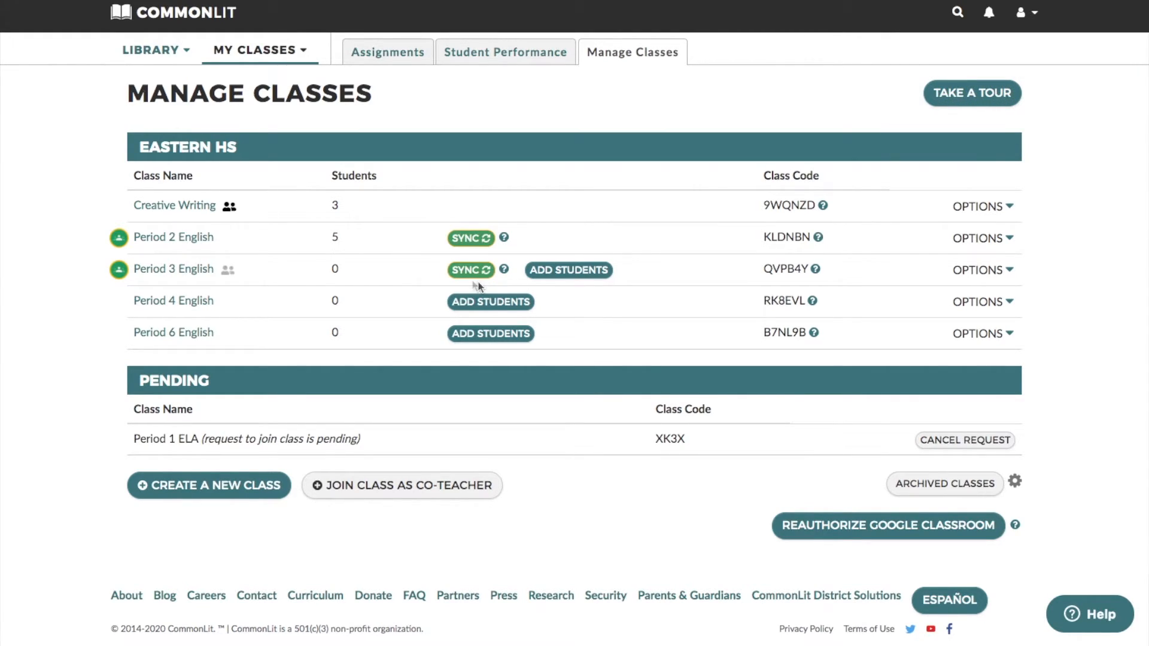
pyautogui.moveTo(228, 270)
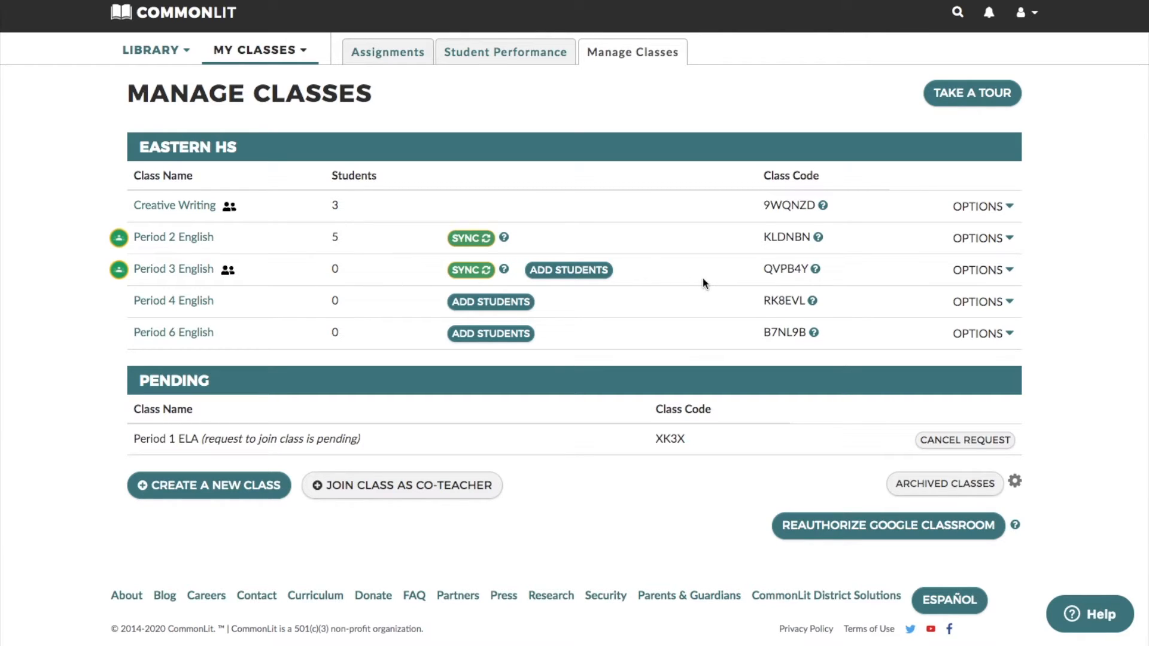
pyautogui.moveTo(758, 280)
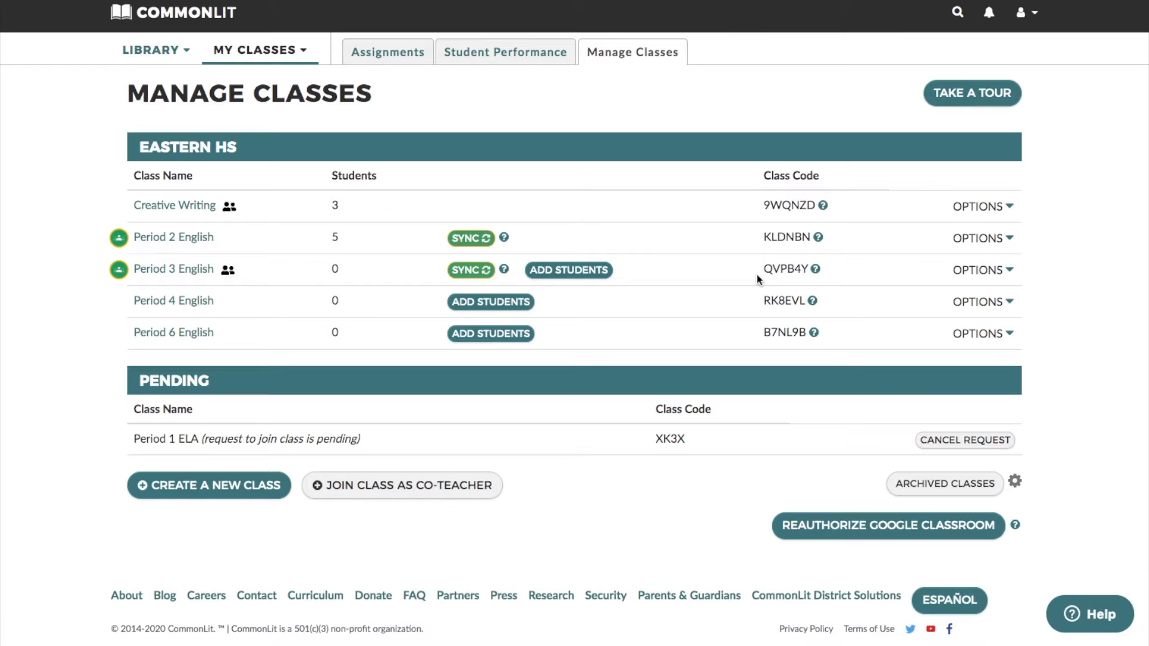
pyautogui.click(978, 270)
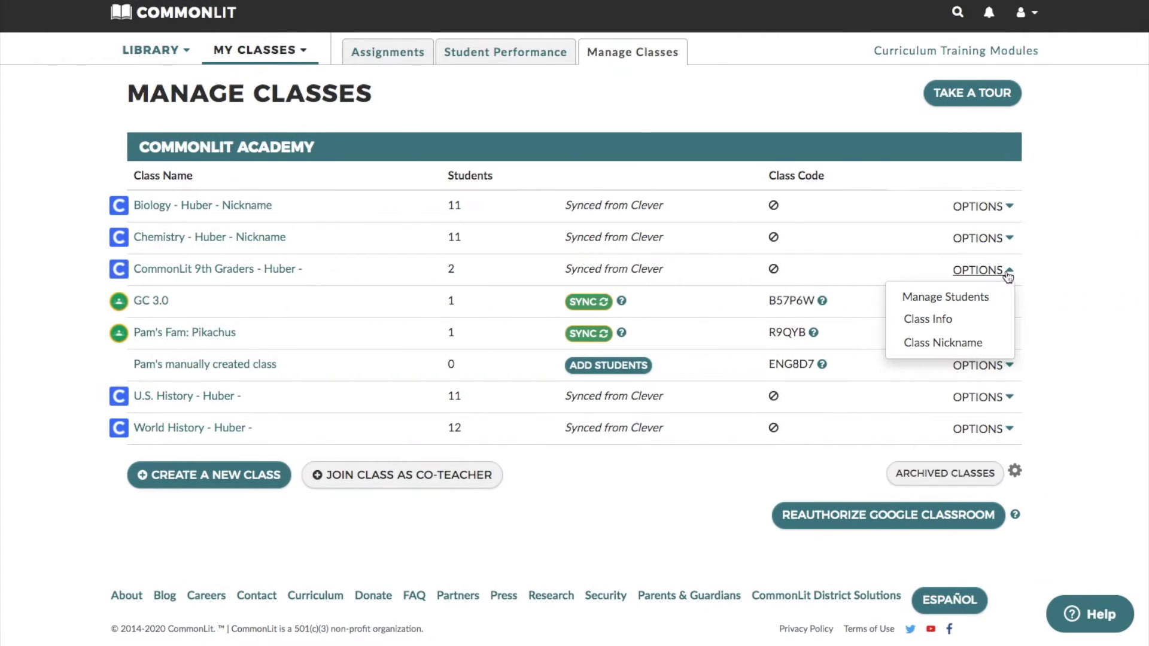
# - Review the Teacher(s) field in 9th Graders Class Info, then close it
pyautogui.click(927, 318)
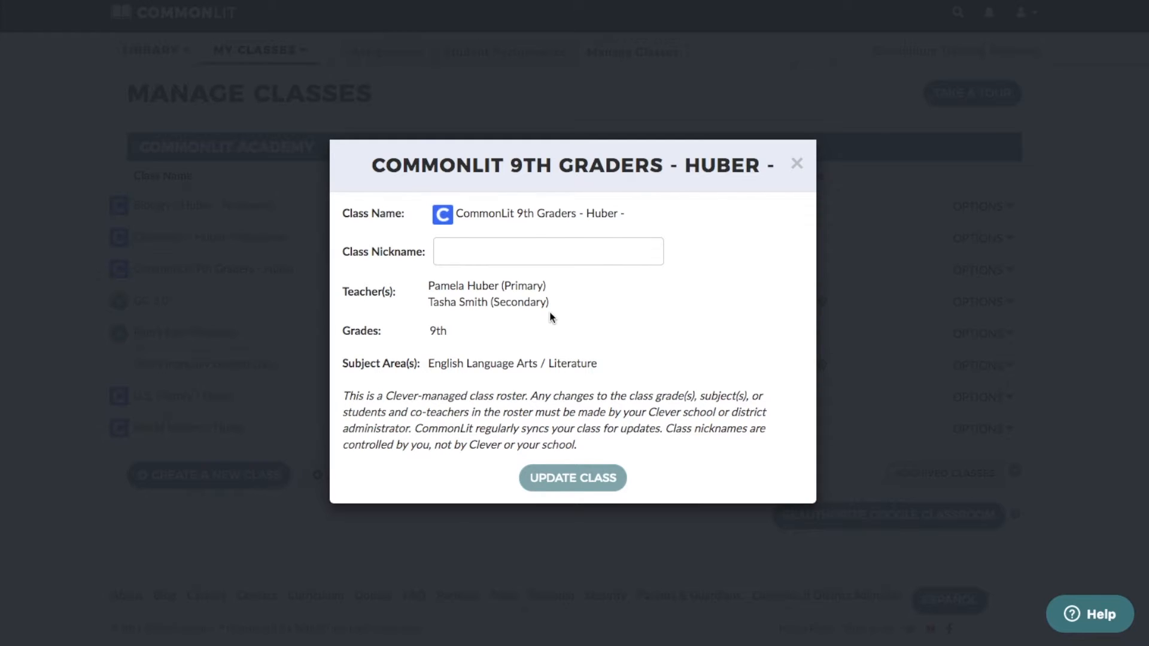
pyautogui.click(796, 163)
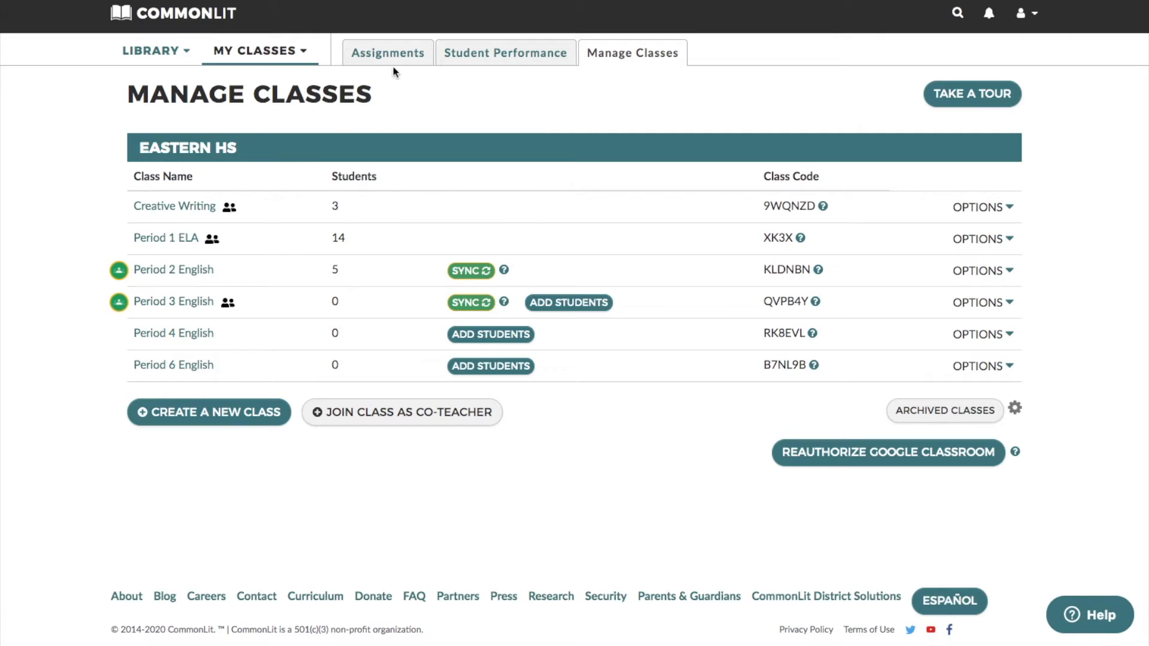
# - View The Women of Hidden Figures assessment data, then return to Period 1 ELA assignments
pyautogui.click(387, 52)
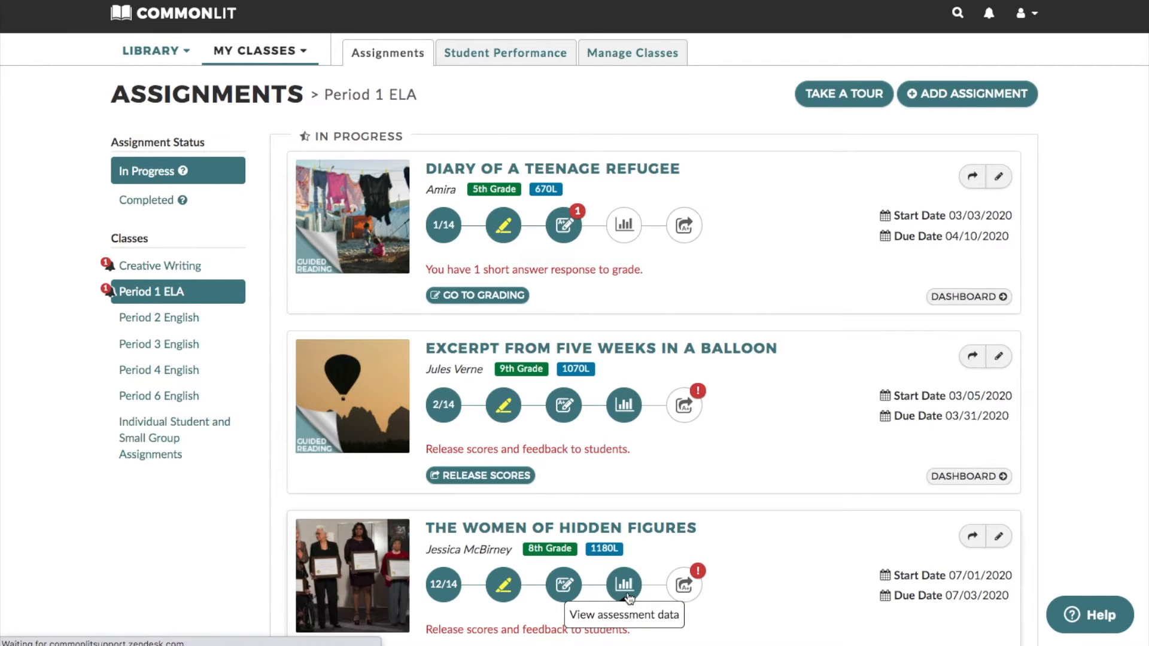
pyautogui.click(624, 584)
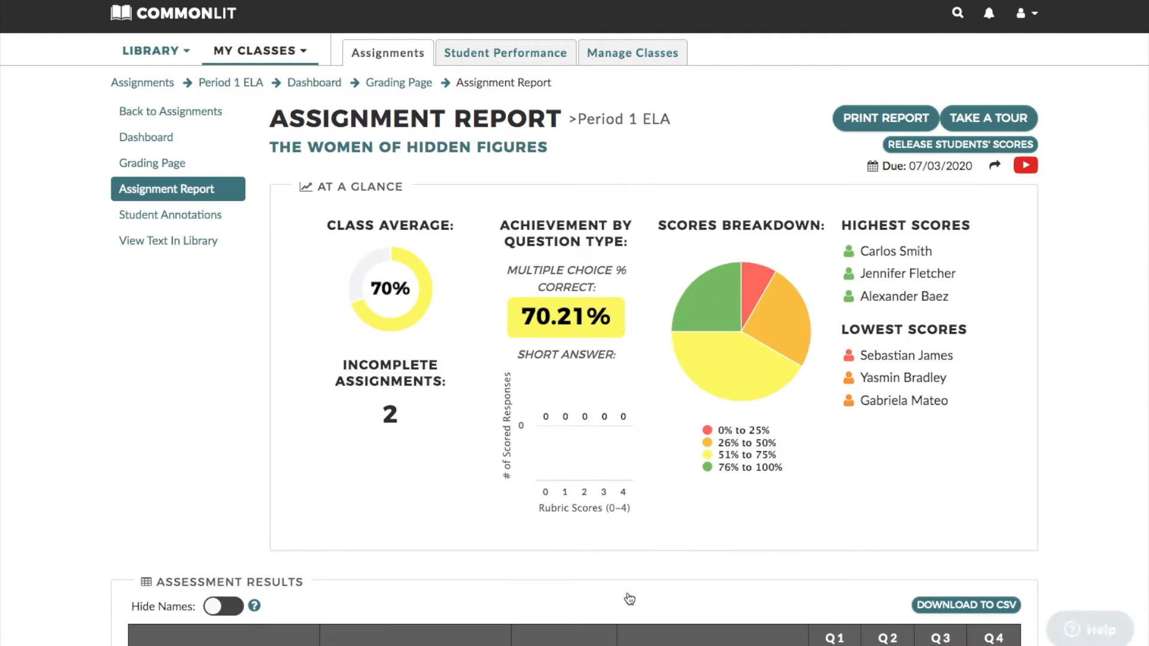
pyautogui.click(632, 52)
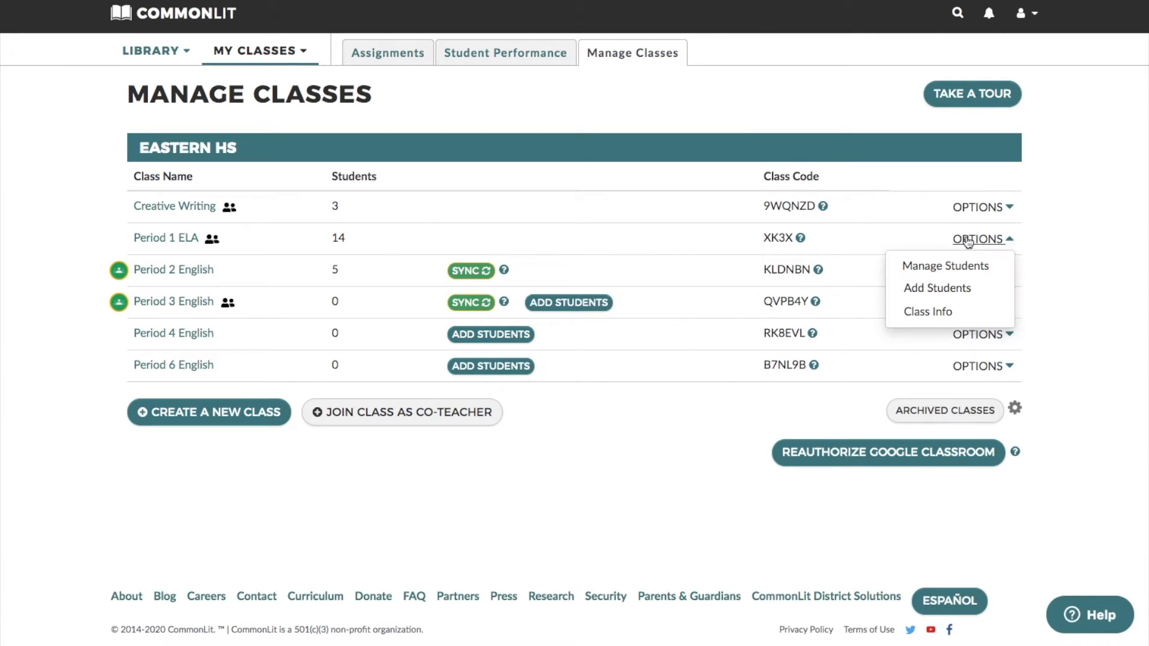
pyautogui.click(946, 265)
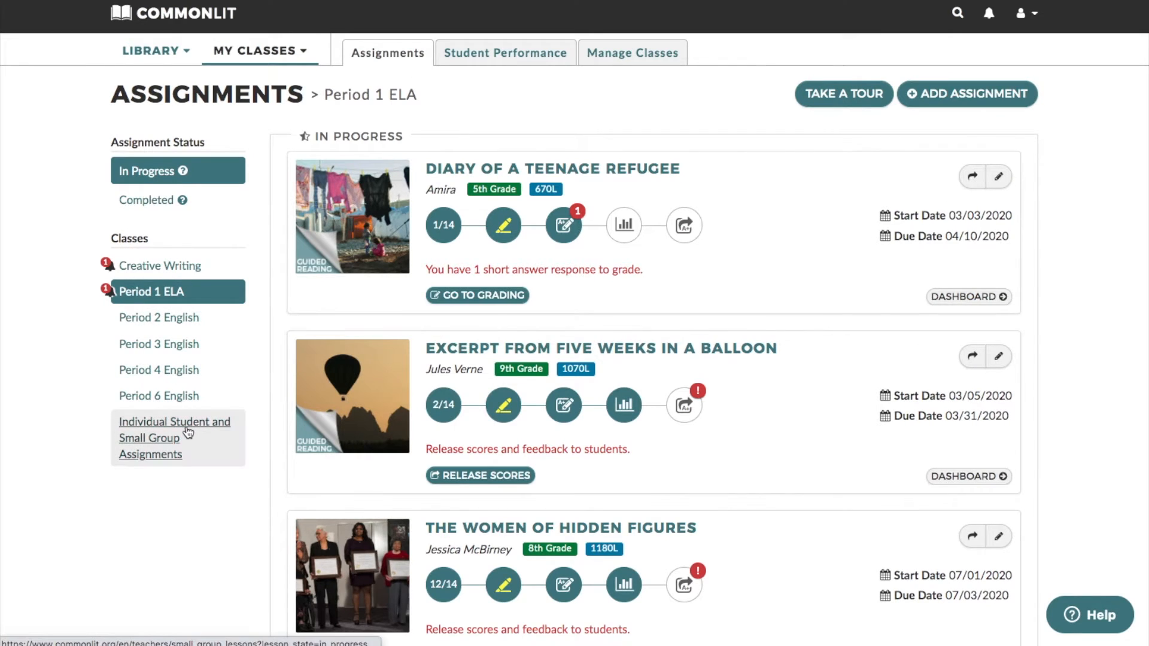
pyautogui.click(175, 437)
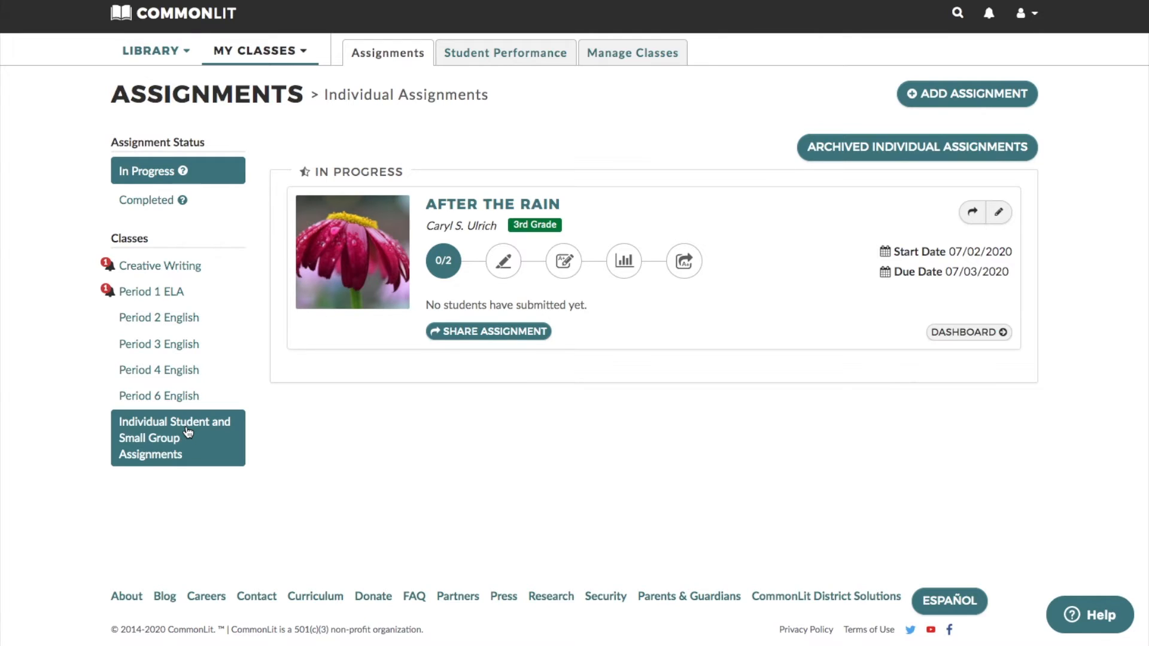
pyautogui.click(966, 93)
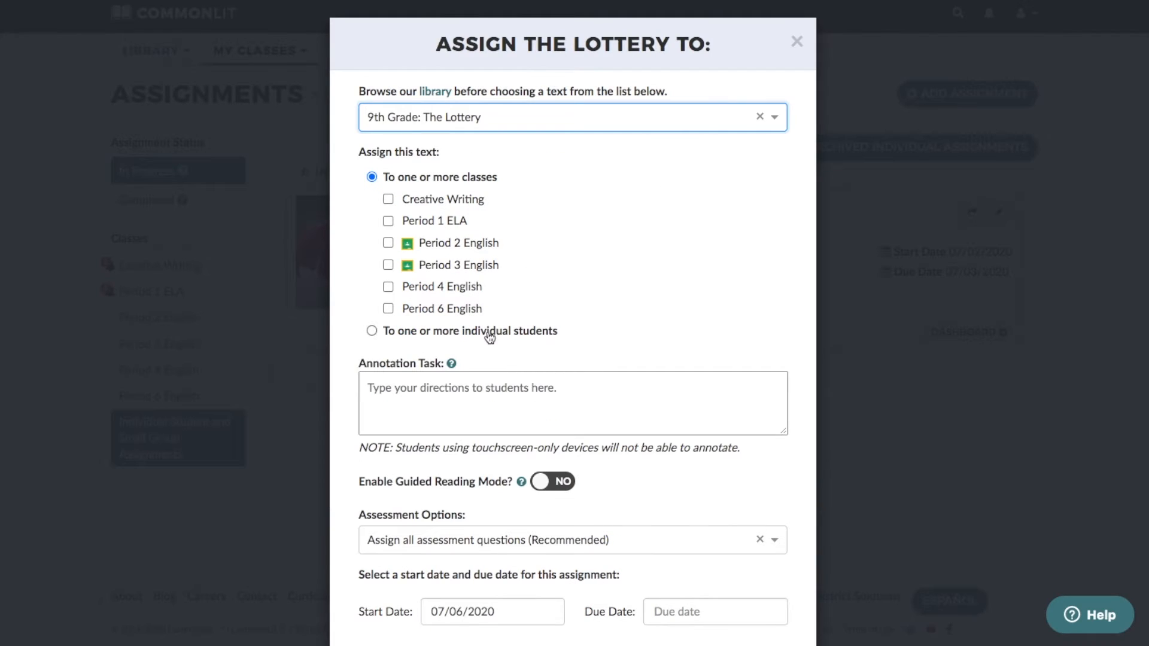
pyautogui.click(372, 330)
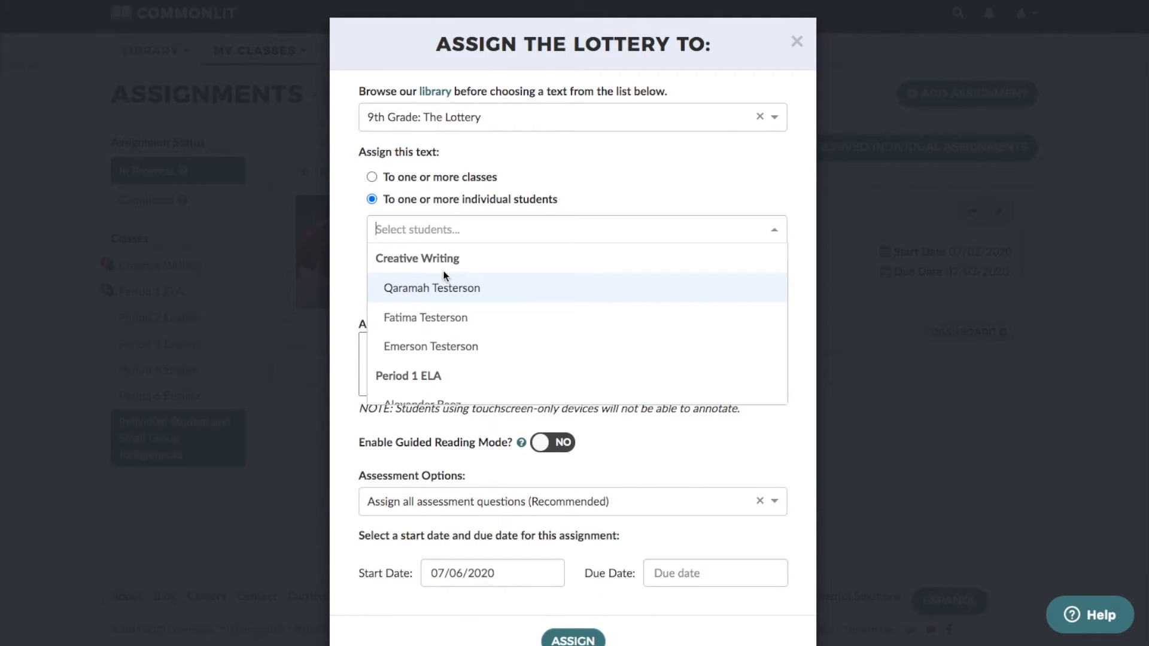
pyautogui.click(430, 287)
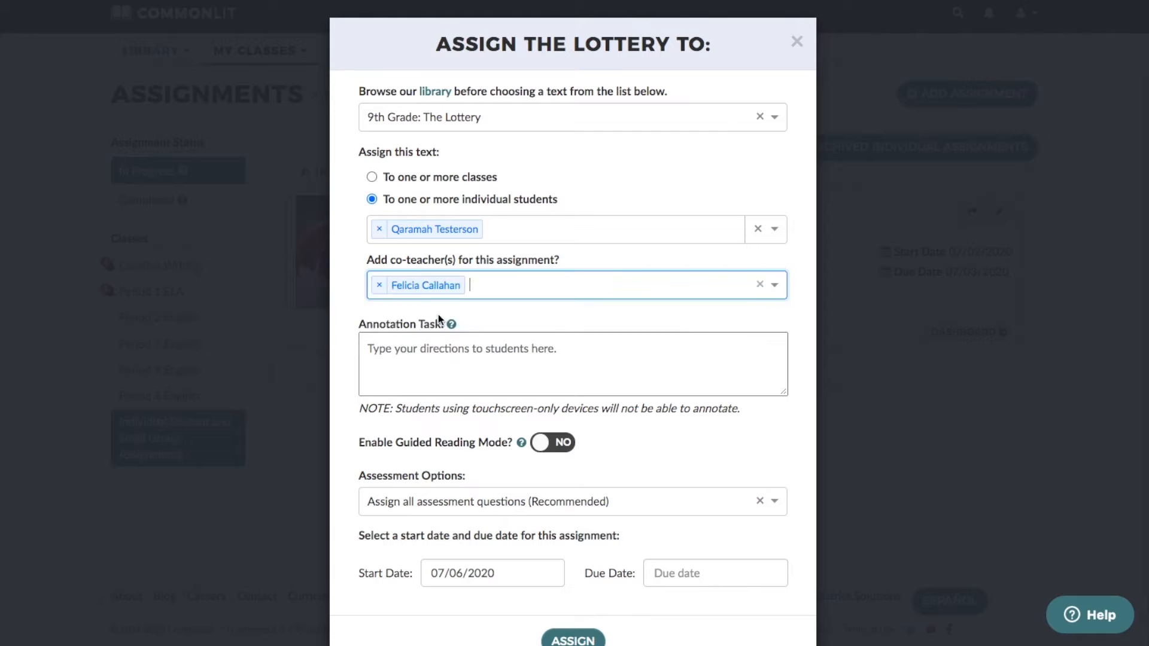
pyautogui.click(714, 573)
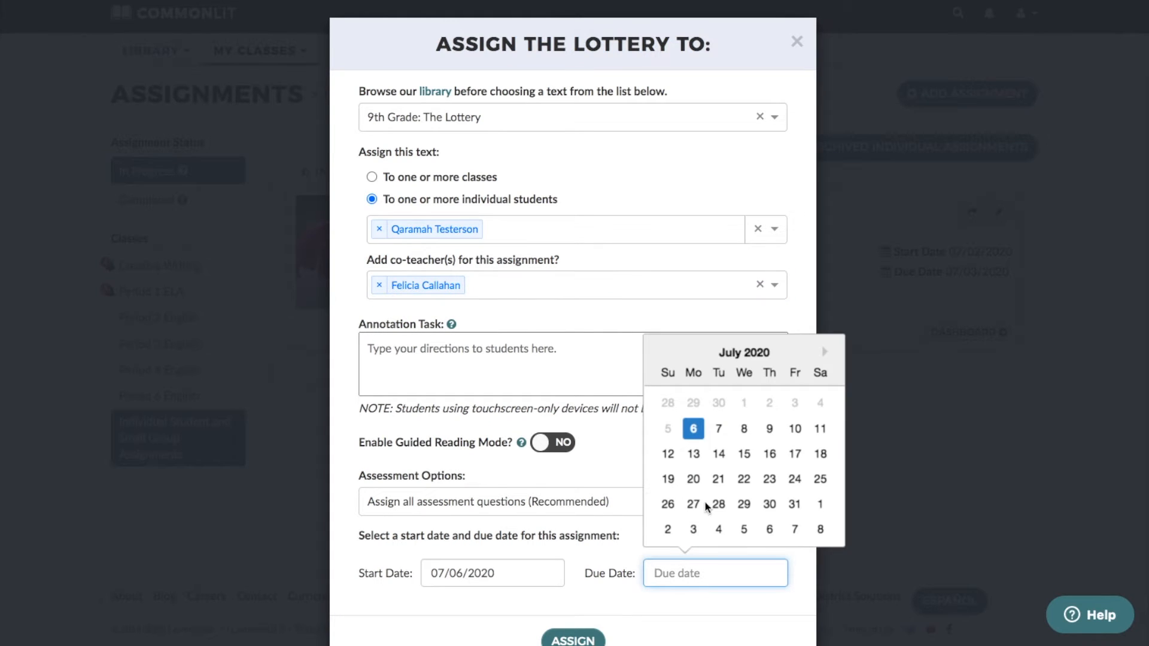
pyautogui.click(717, 453)
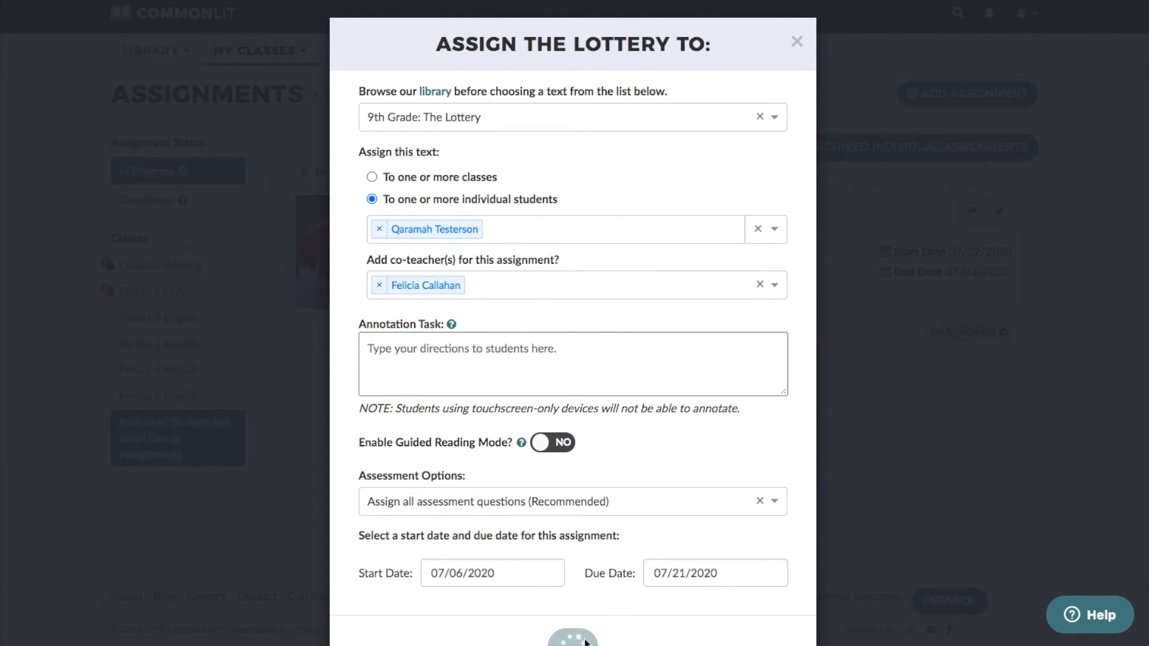
pyautogui.click(796, 41)
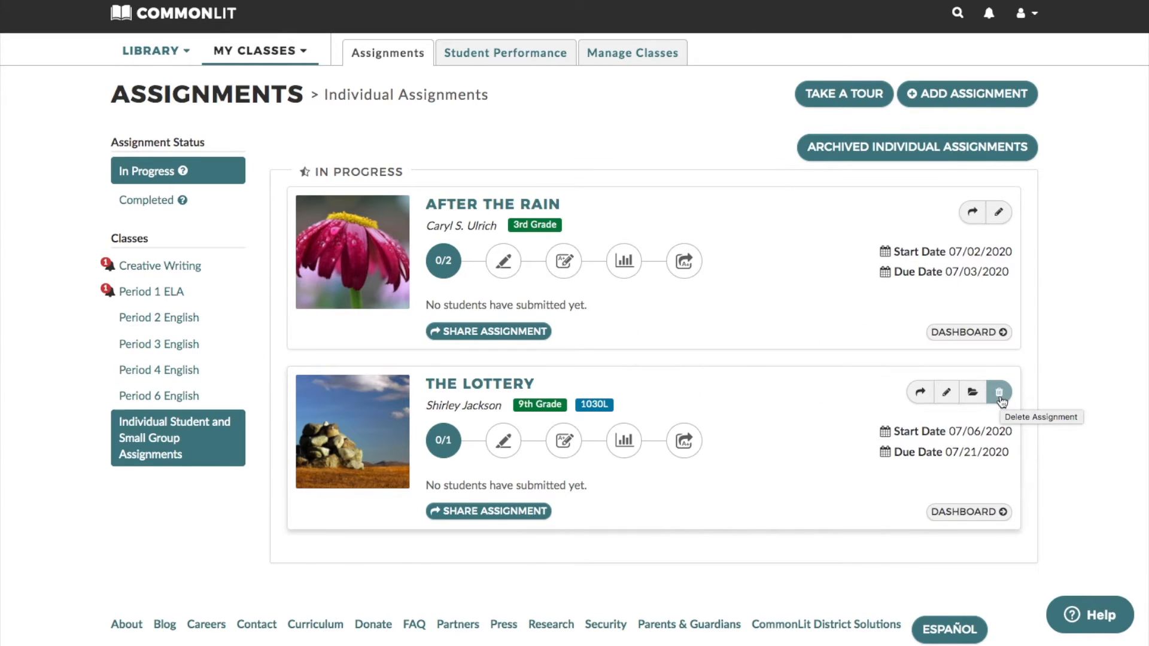
pyautogui.click(946, 392)
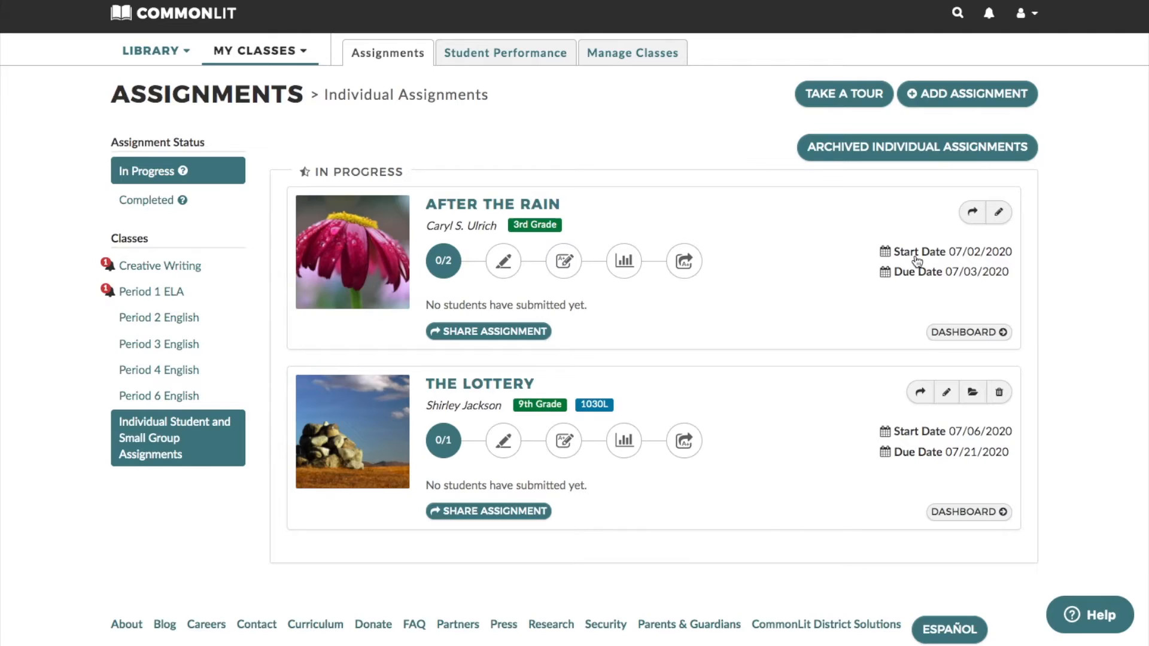
pyautogui.moveTo(986, 232)
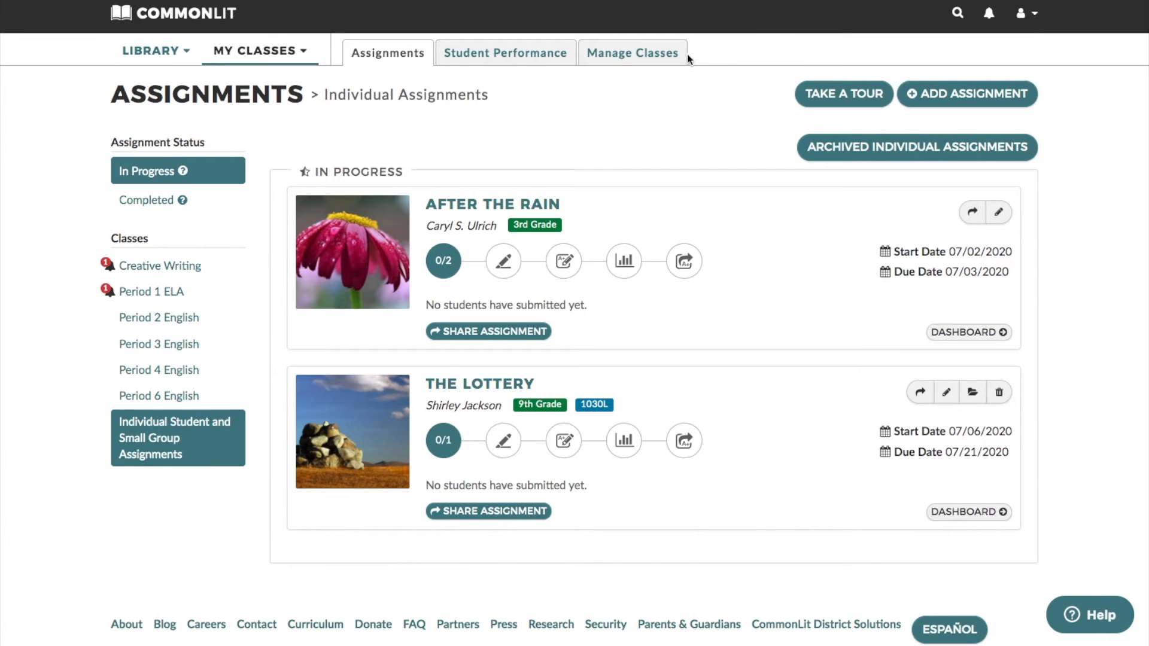
pyautogui.click(632, 52)
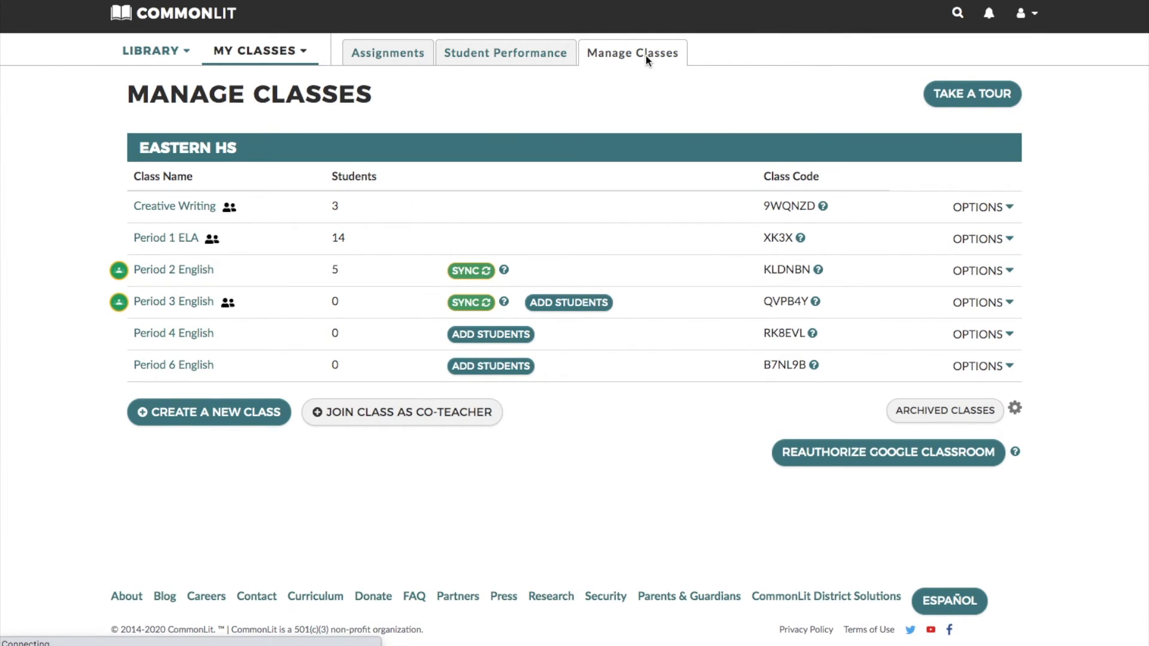
pyautogui.click(978, 207)
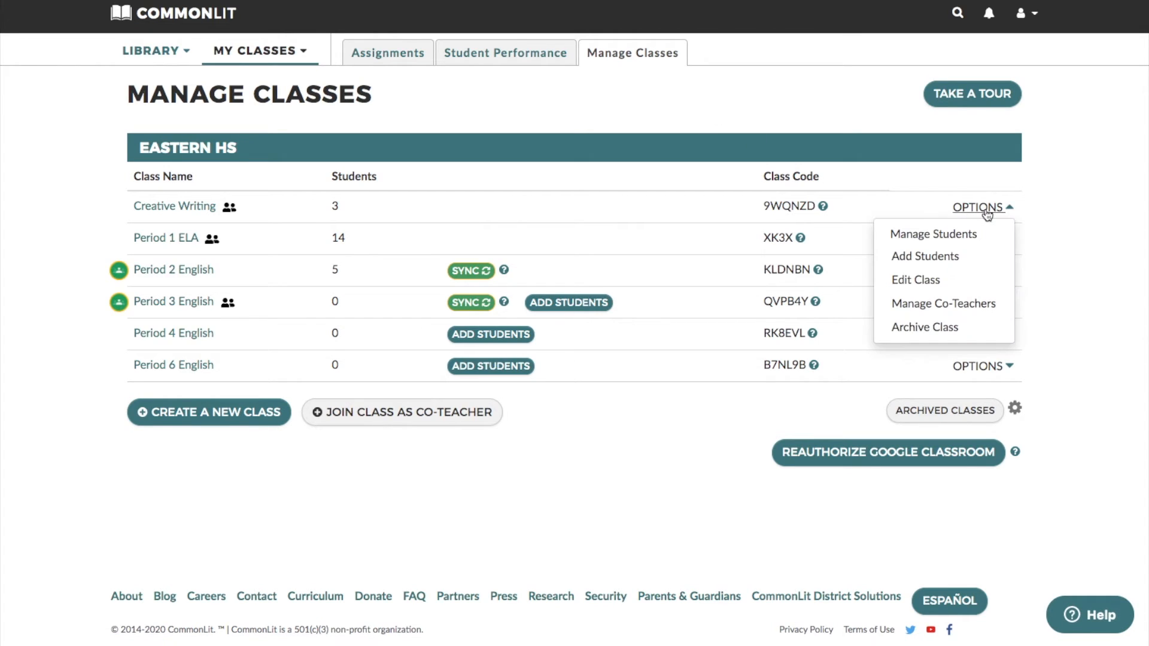
pyautogui.click(943, 303)
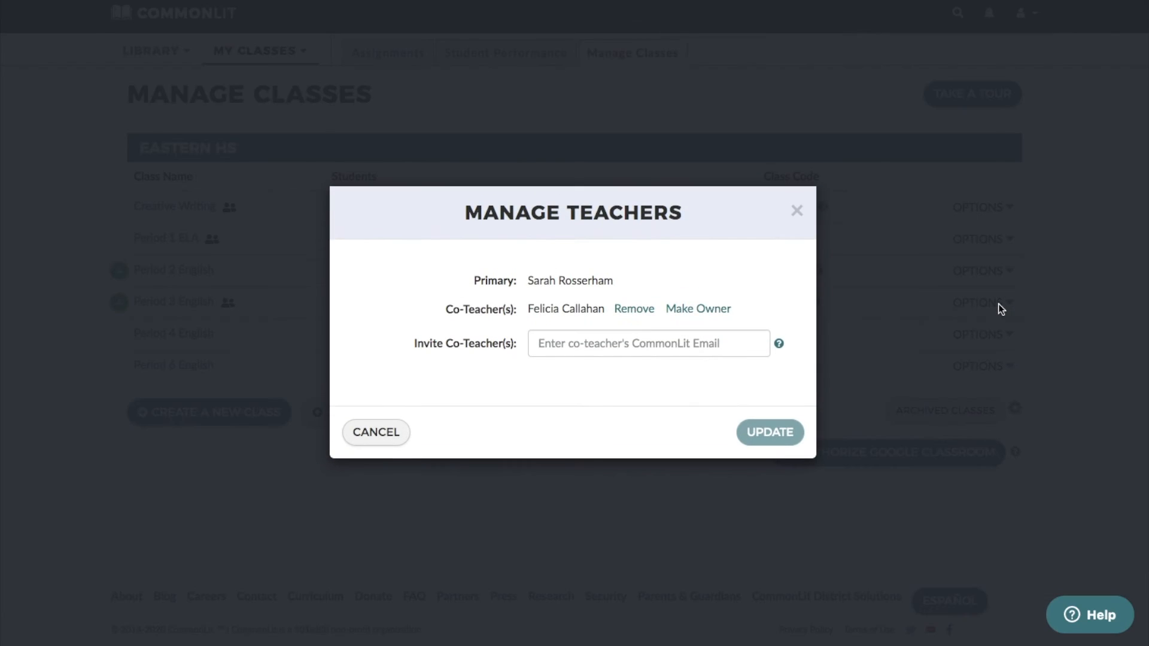
pyautogui.moveTo(581, 321)
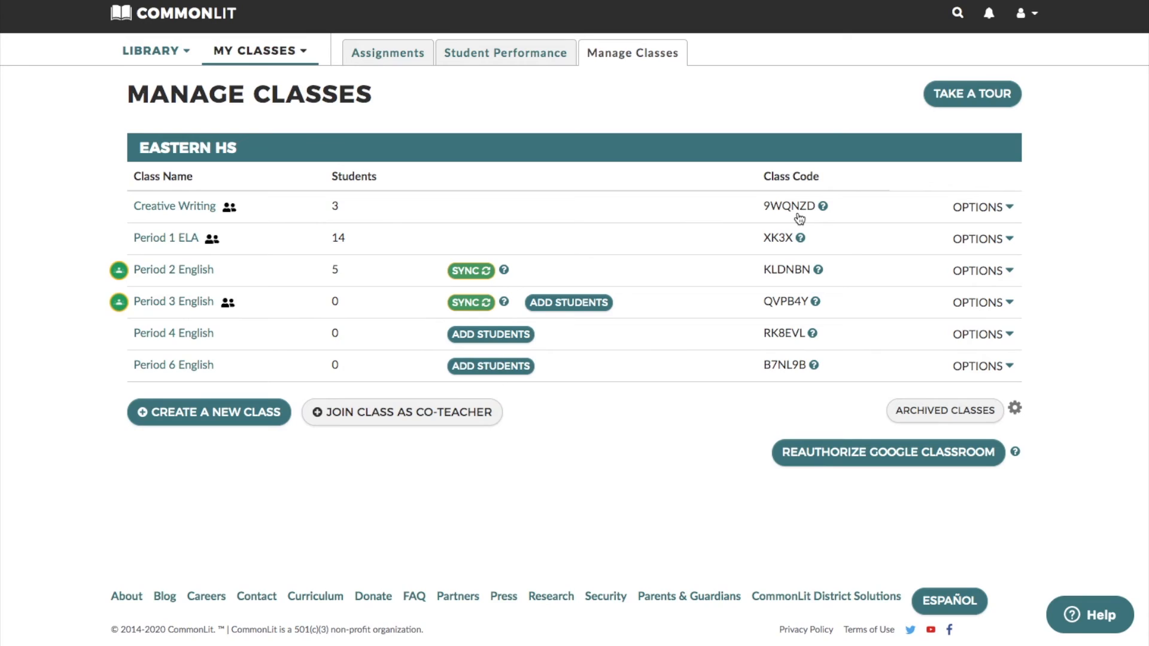
pyautogui.click(977, 303)
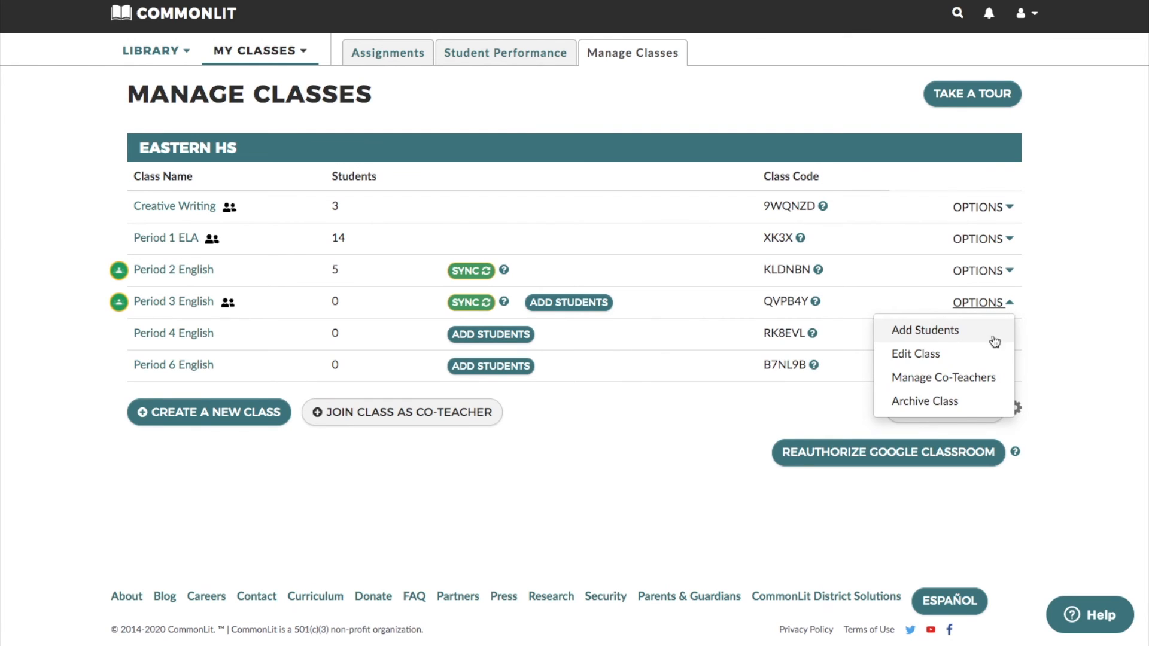
pyautogui.click(943, 378)
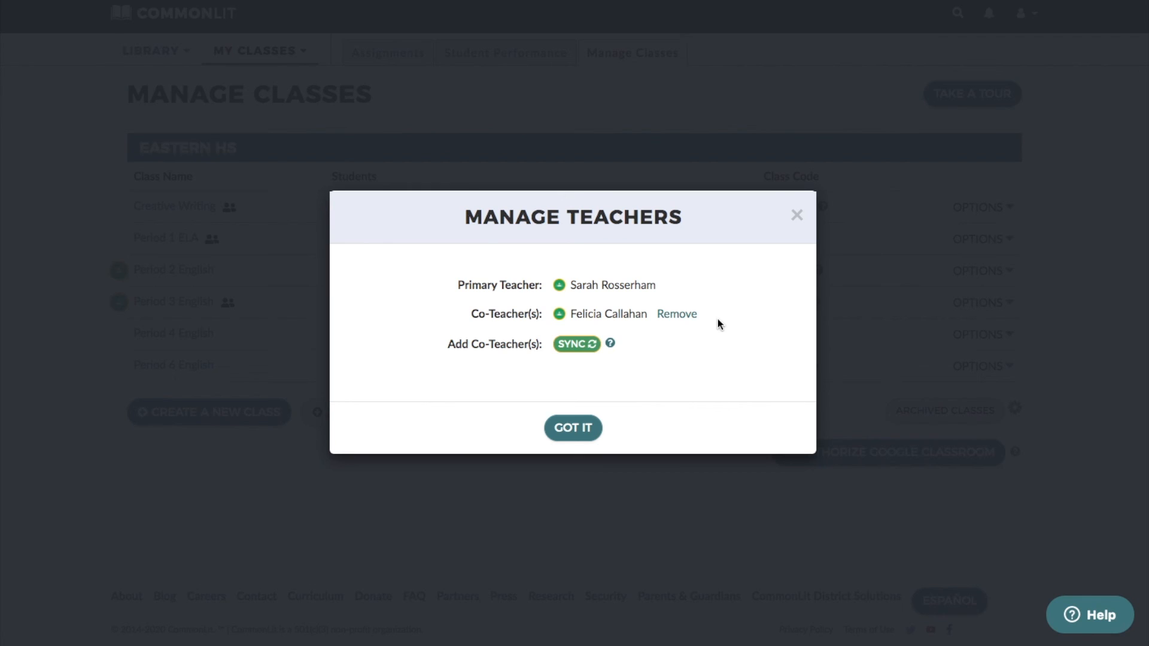
pyautogui.moveTo(576, 344)
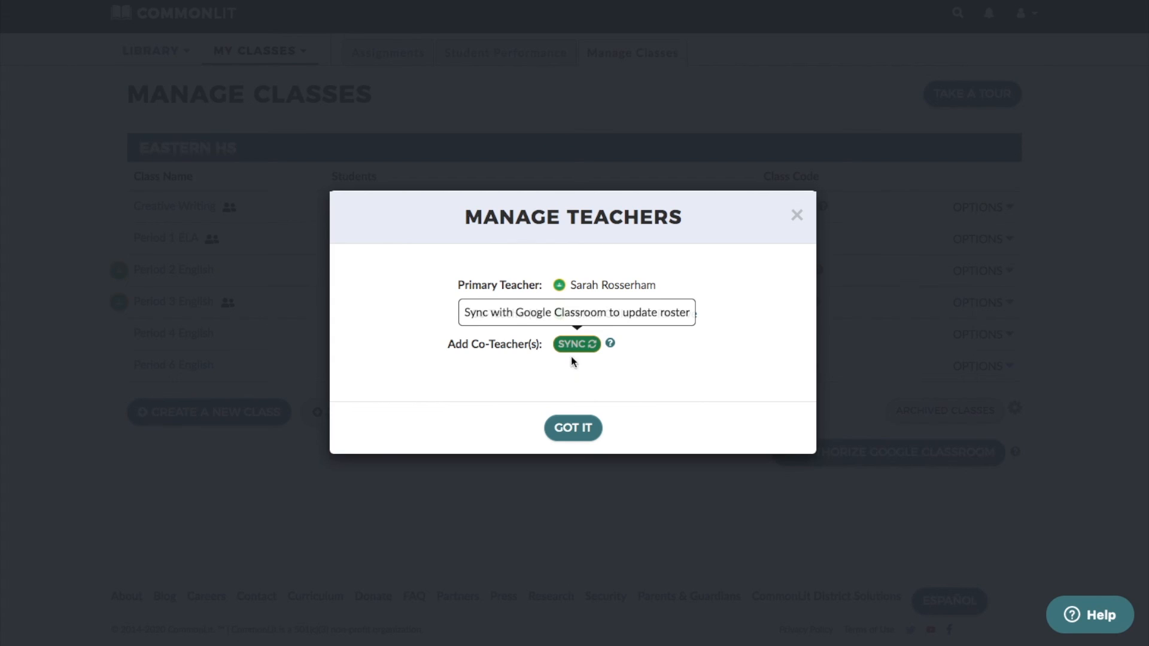
pyautogui.click(571, 427)
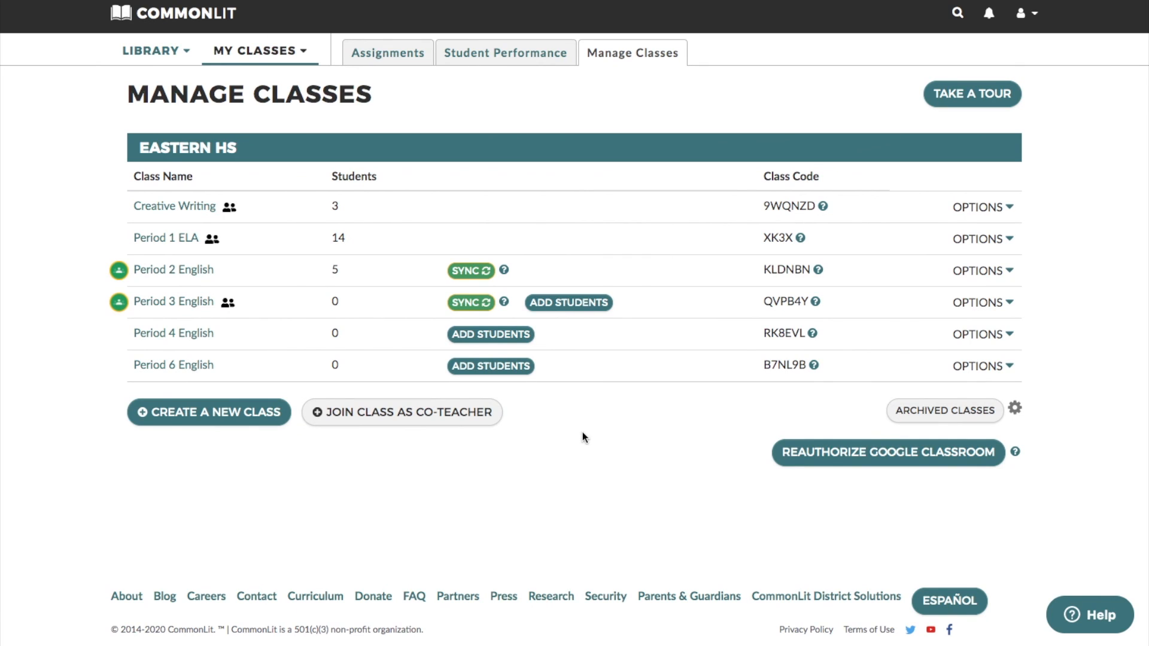
pyautogui.moveTo(1045, 605)
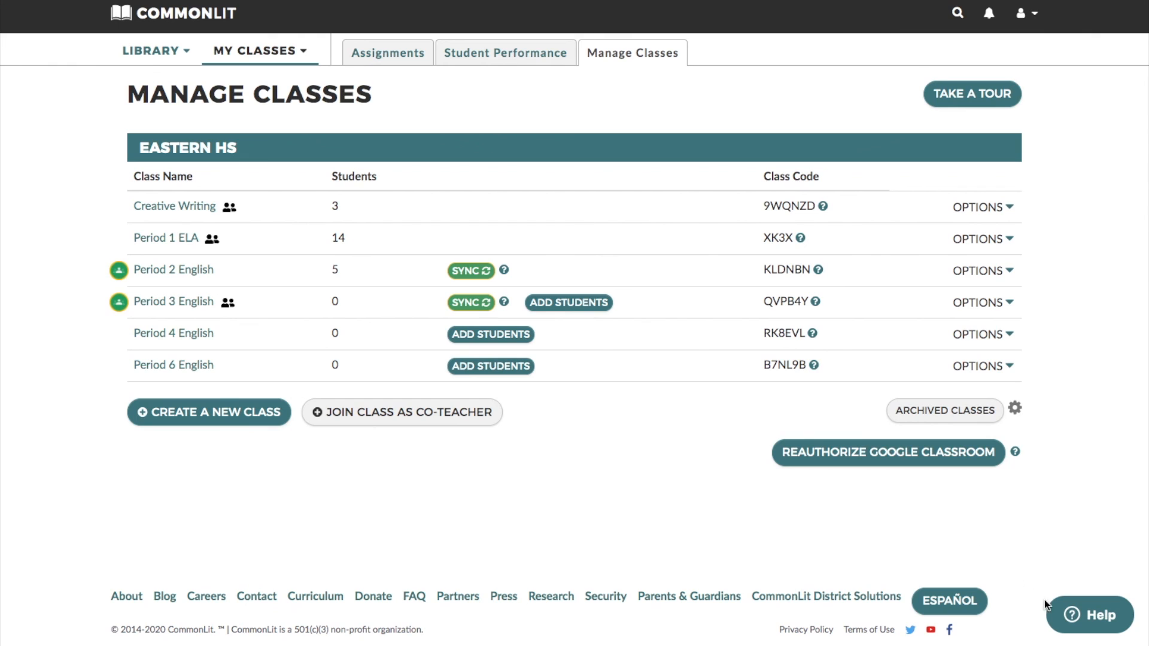
# - Open the Help panel to see suggested articles such as creating classes
pyautogui.click(1089, 614)
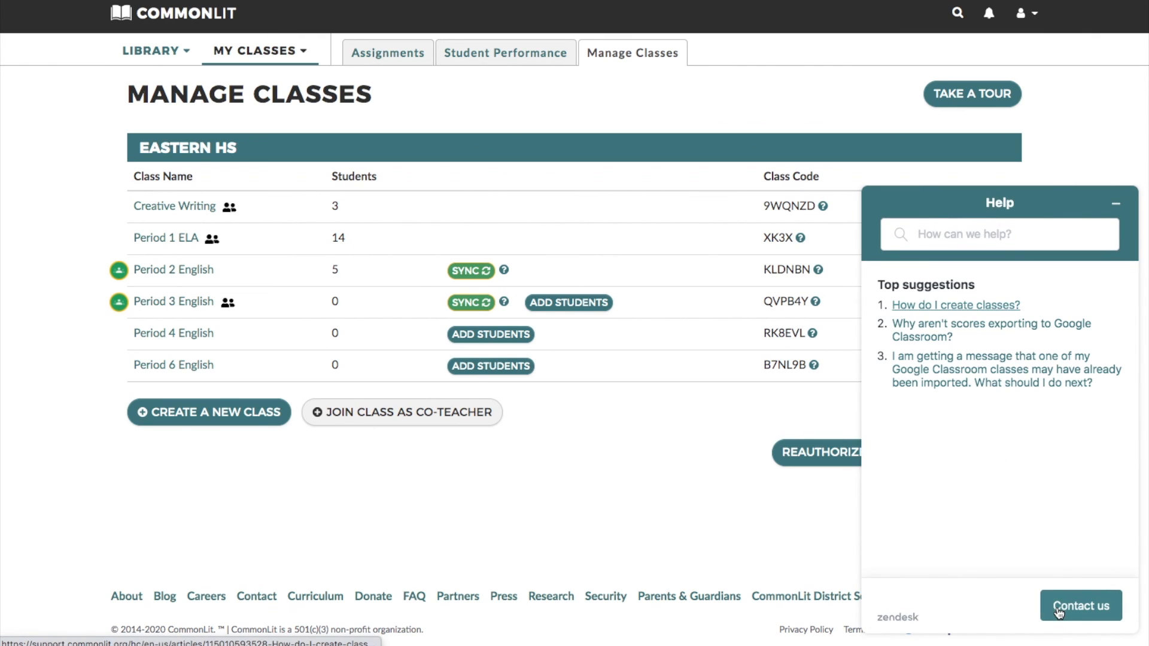